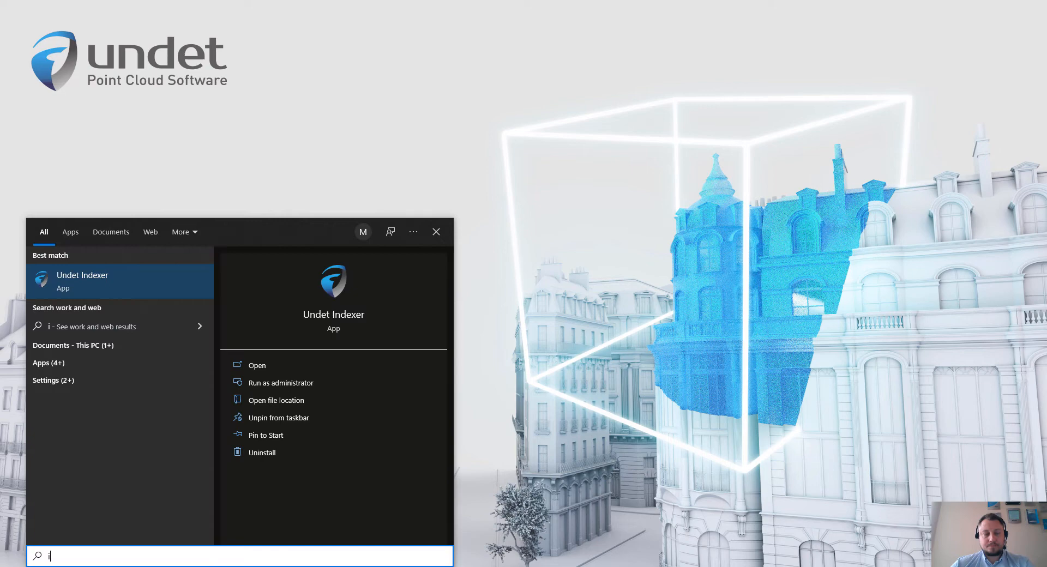
- Launch Undet Indexer from the Start menu search results
click(256, 364)
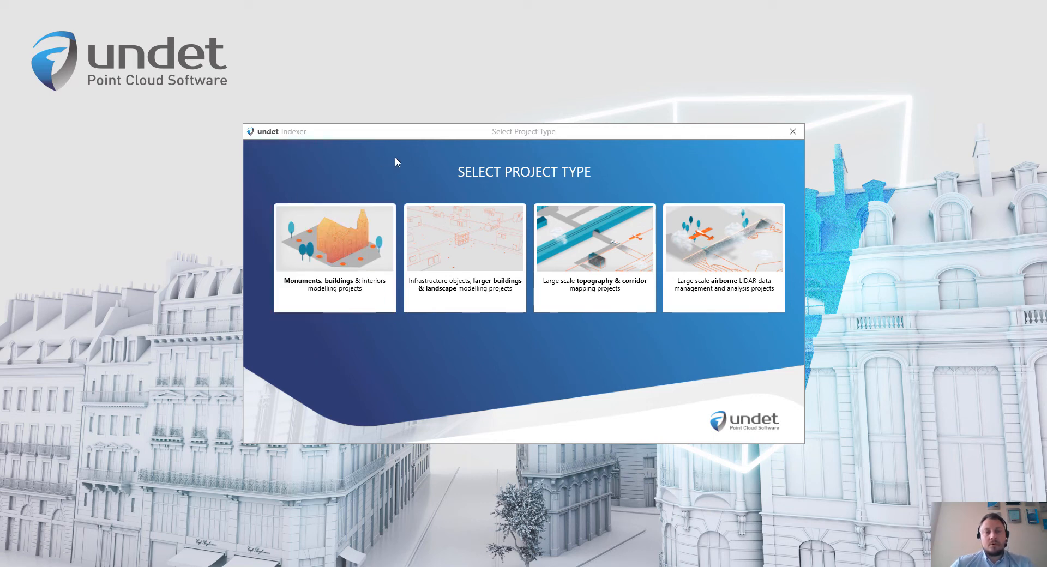
mouse_move(407, 160)
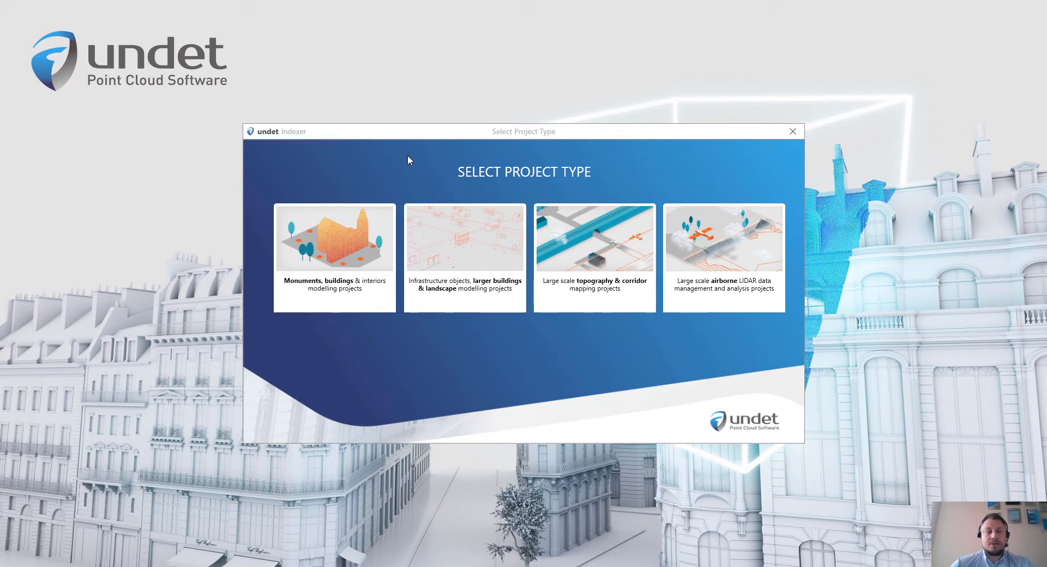
mouse_move(341, 178)
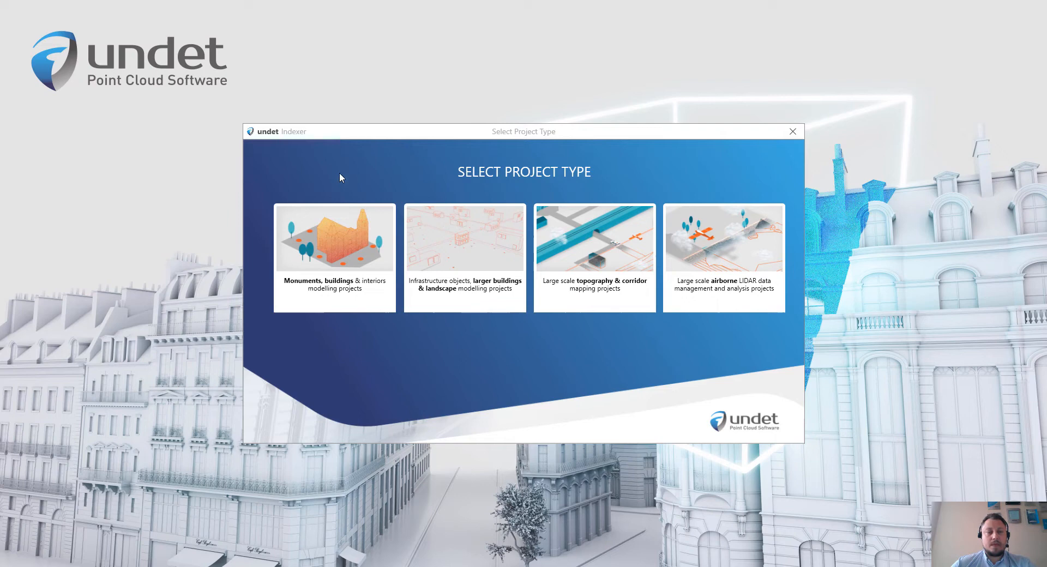
mouse_move(281, 184)
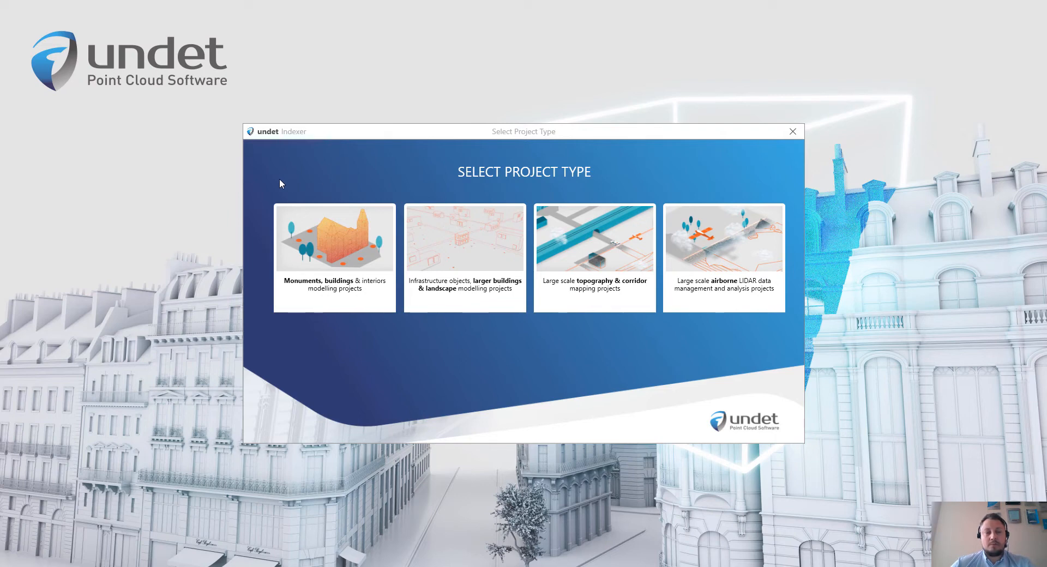
click(334, 258)
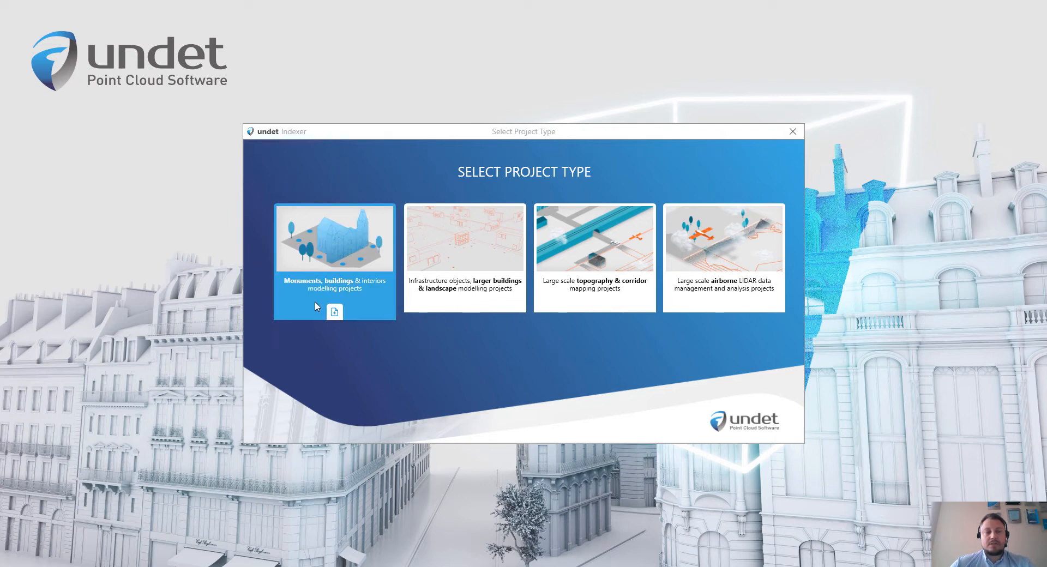
mouse_move(315, 293)
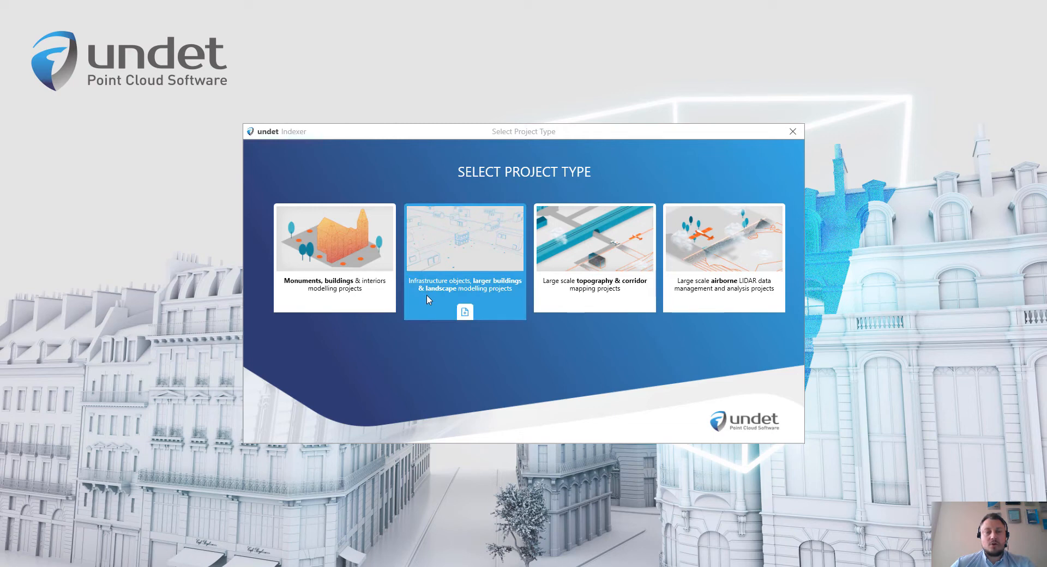
mouse_move(541, 333)
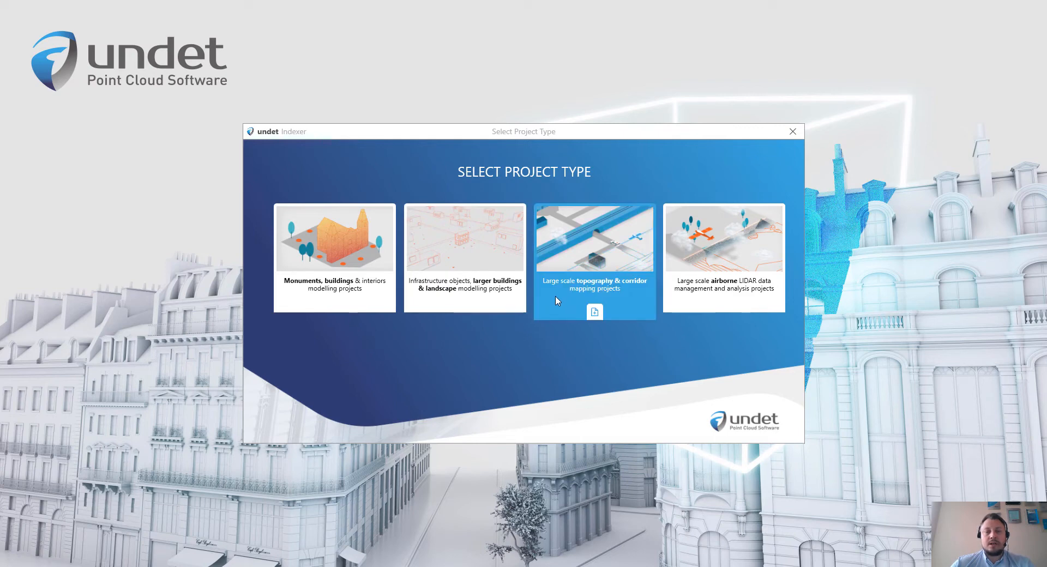
mouse_move(583, 296)
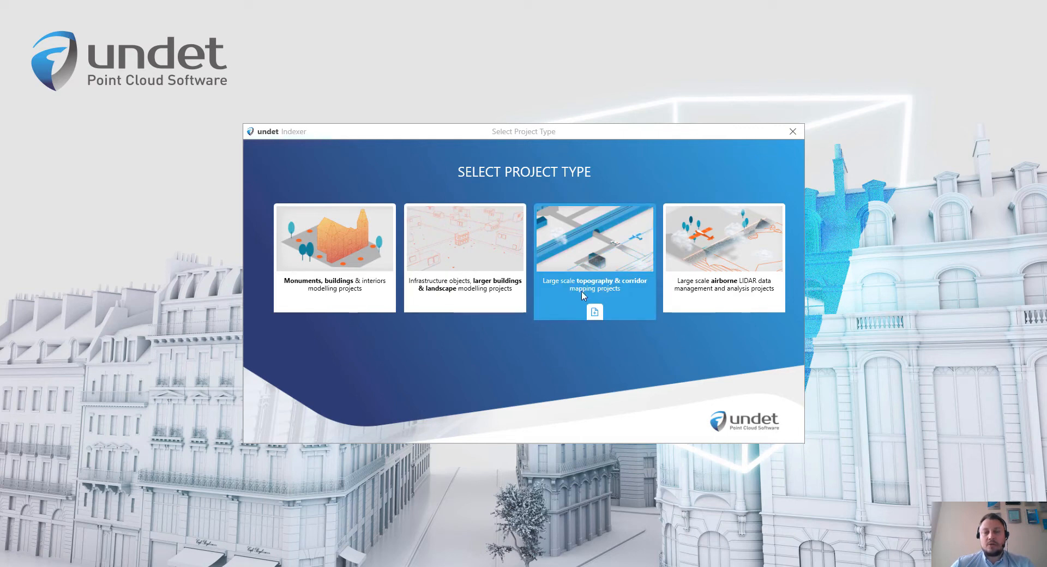
mouse_move(655, 321)
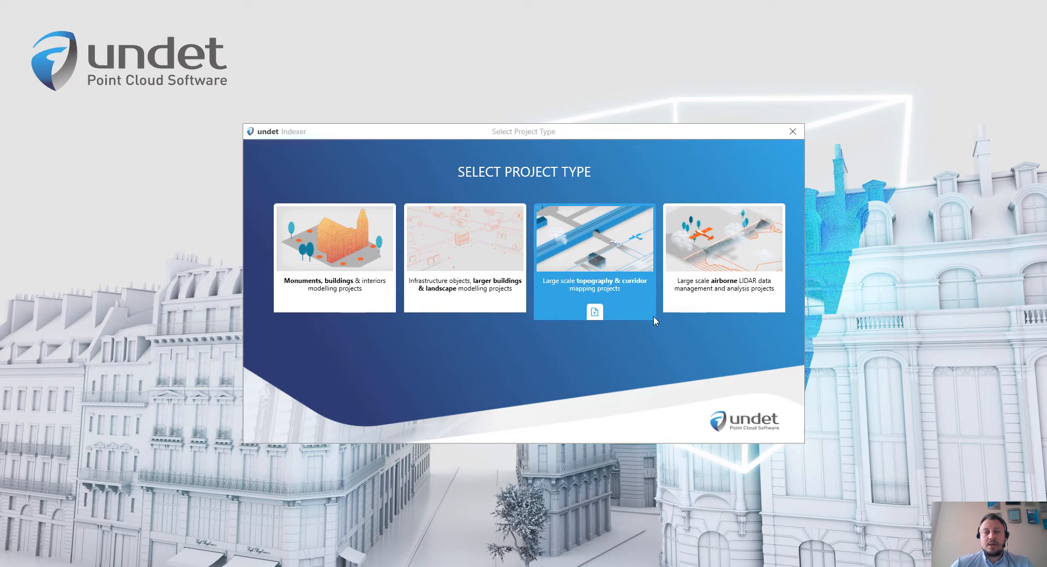
mouse_move(665, 343)
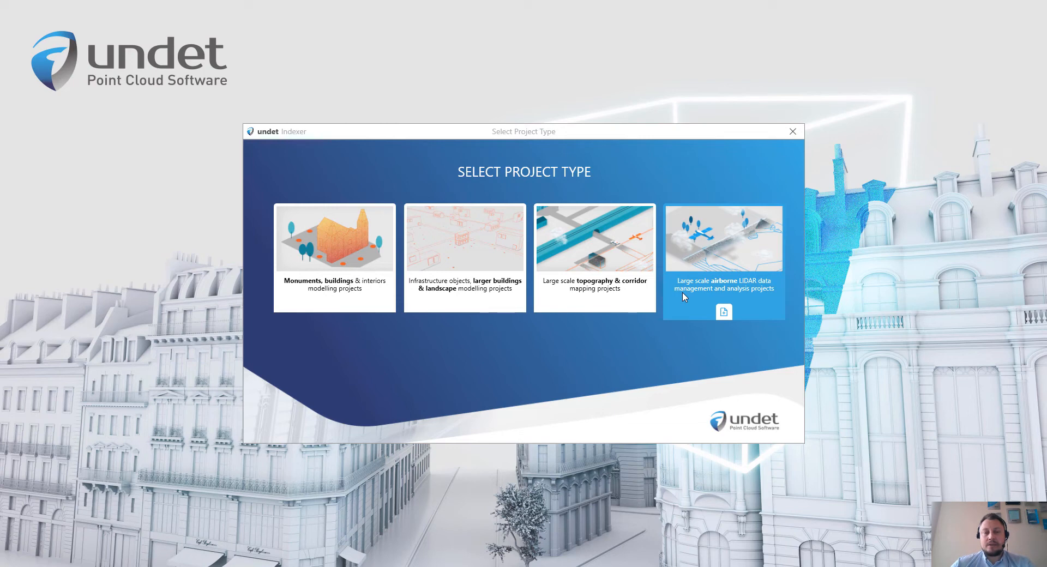
mouse_move(468, 361)
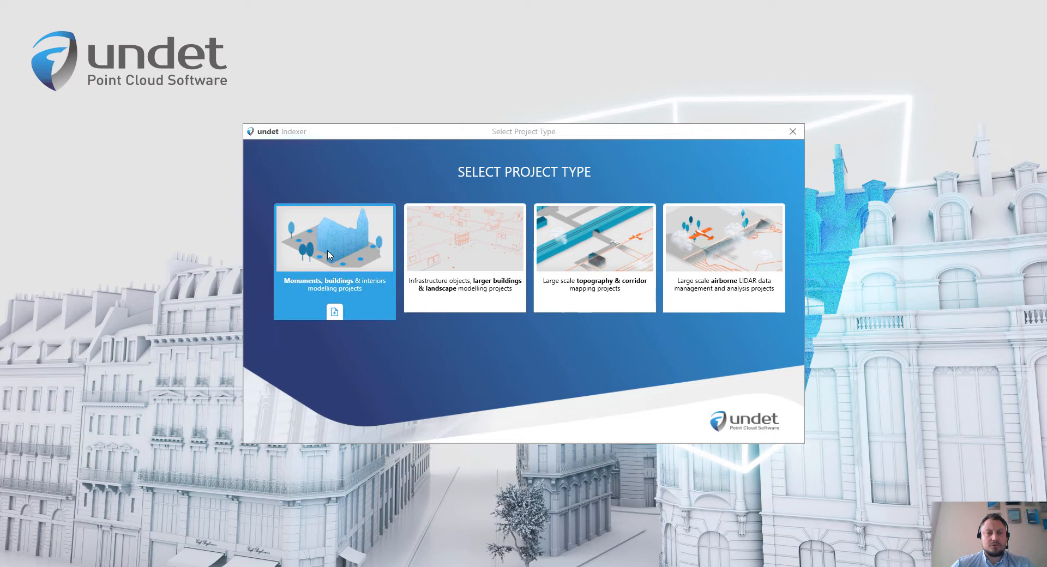
- Start a new Monuments, buildings & interiors project with an empty scan file list
click(334, 257)
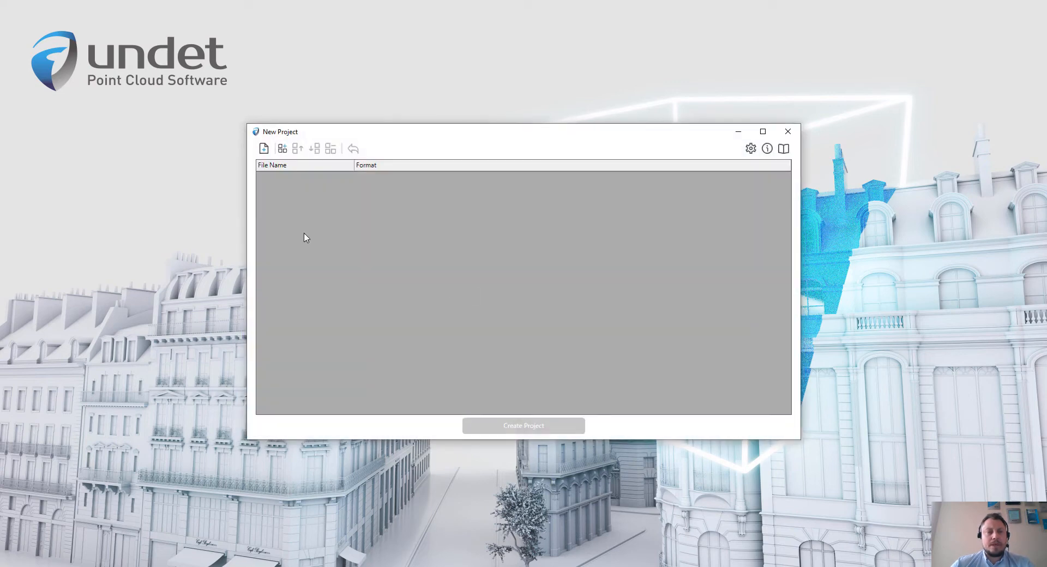
mouse_move(285, 219)
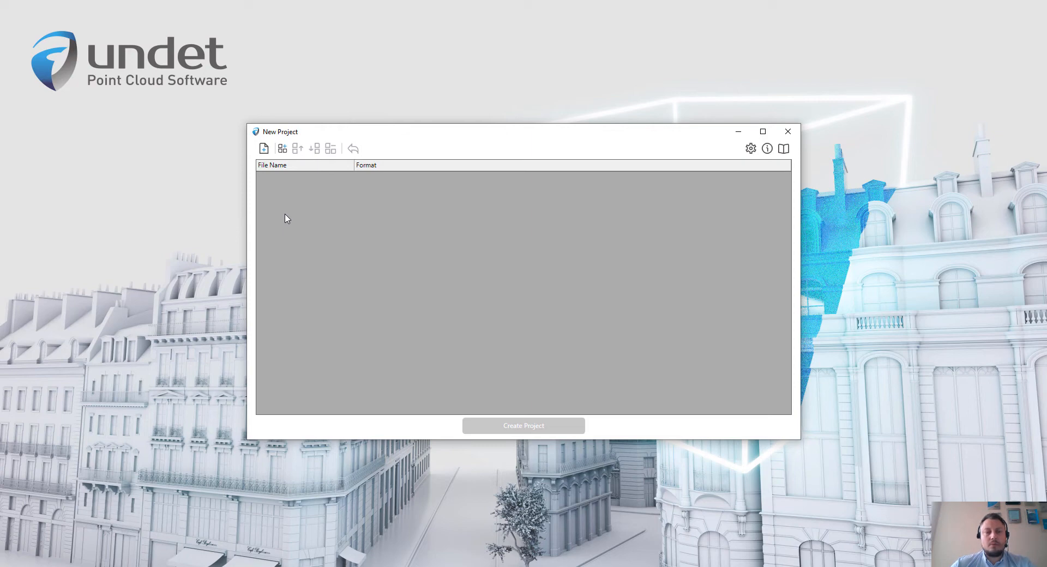
mouse_move(278, 208)
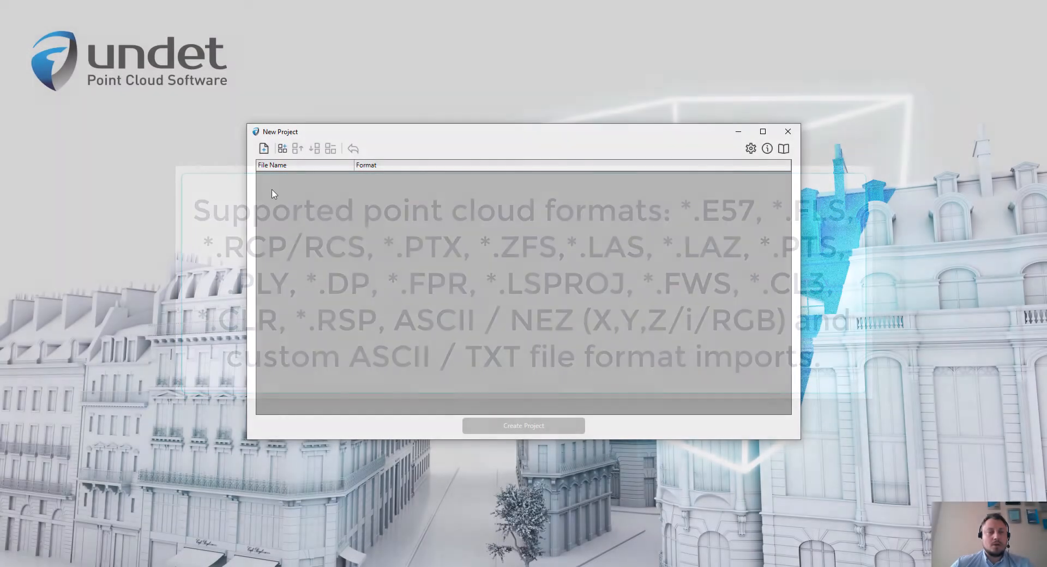
mouse_move(264, 148)
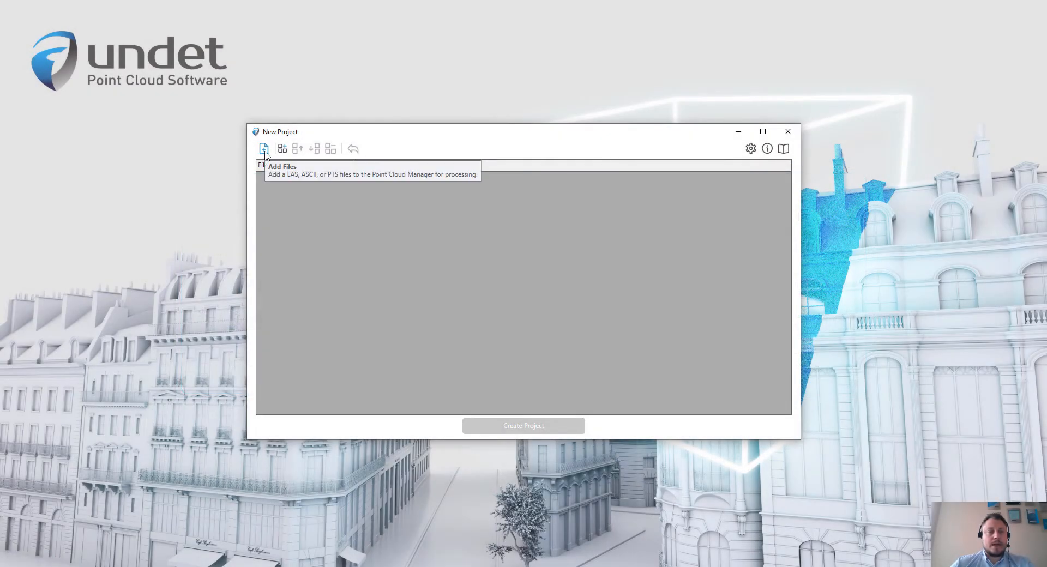
- Add every External and Ground E57 scan from the DEMO folder to the project
click(263, 149)
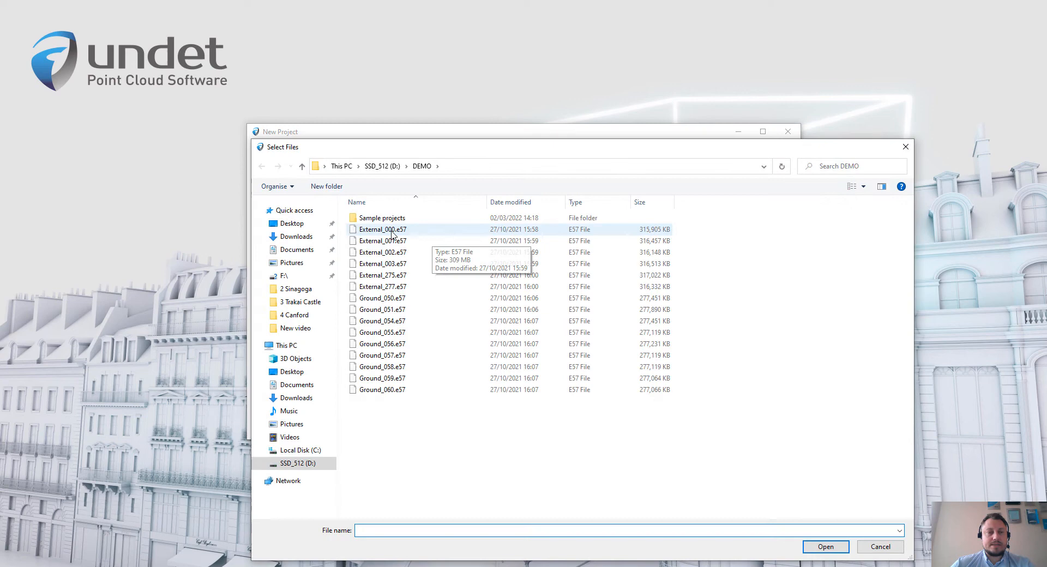
click(381, 229)
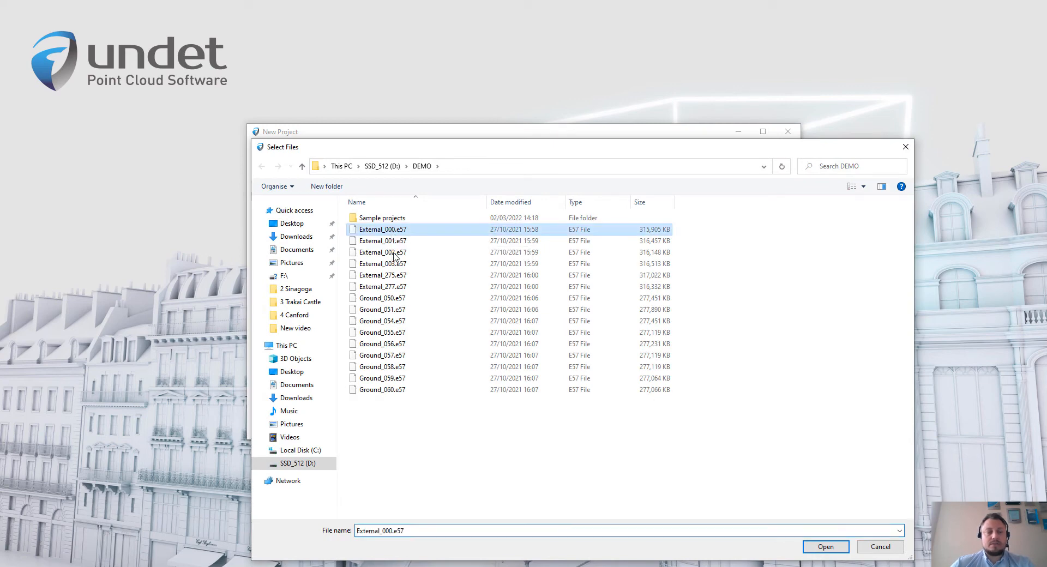
key(ctrl+a)
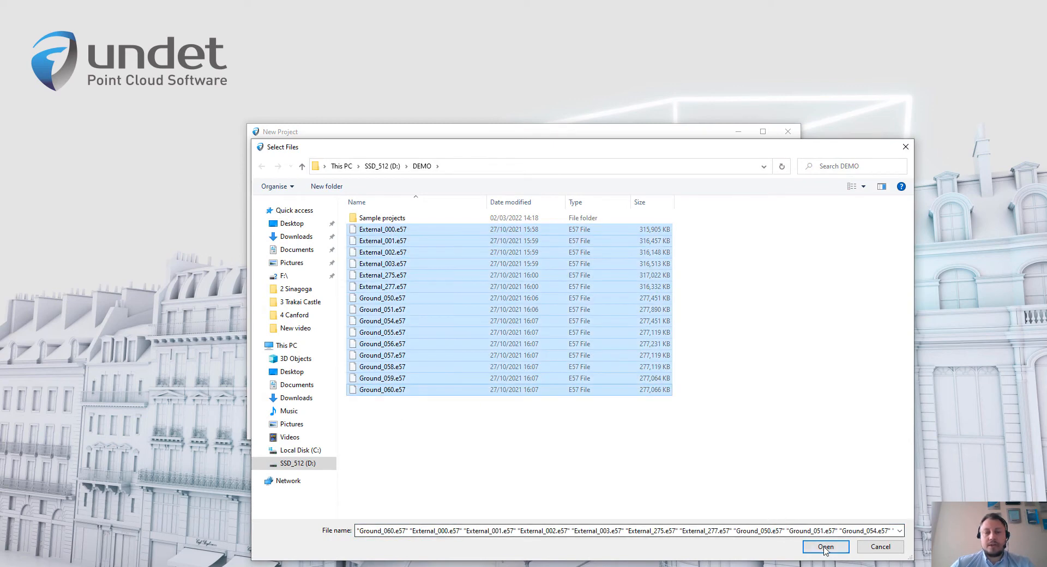
click(825, 546)
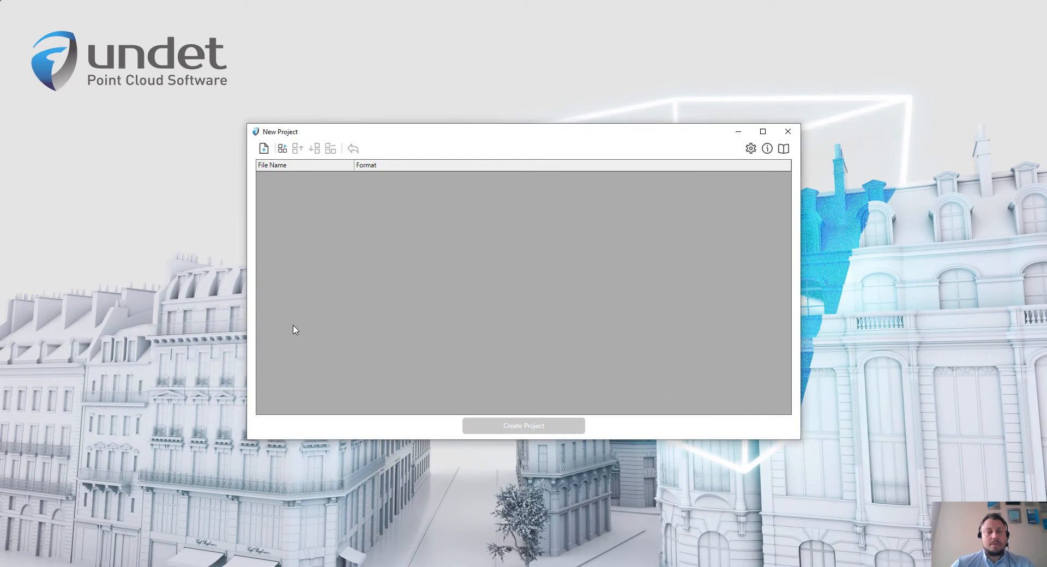
- Group the Ground scans as 'Inside scans' and the External scans as 'External scans'
click(264, 148)
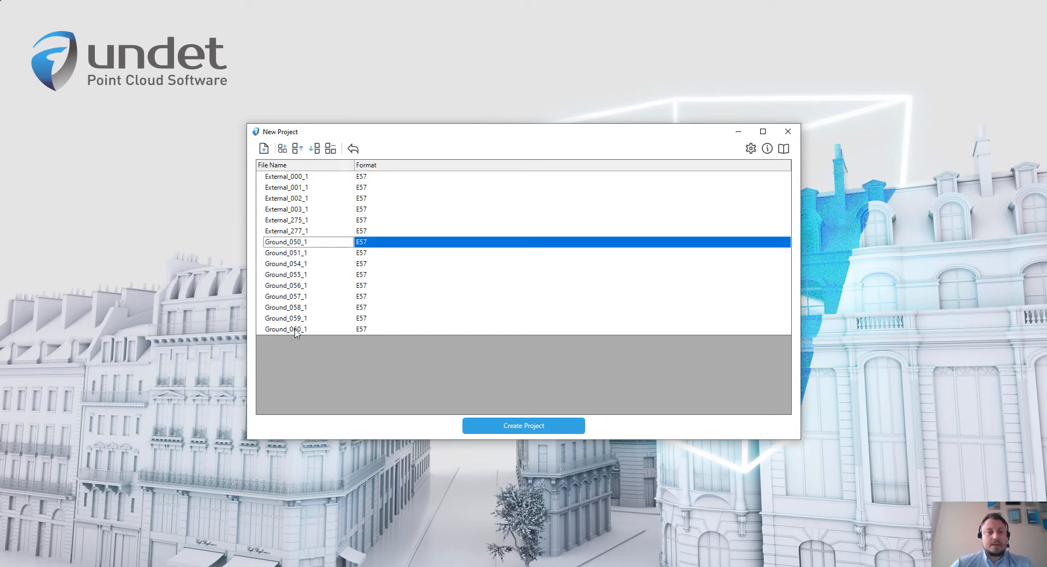
click(284, 328)
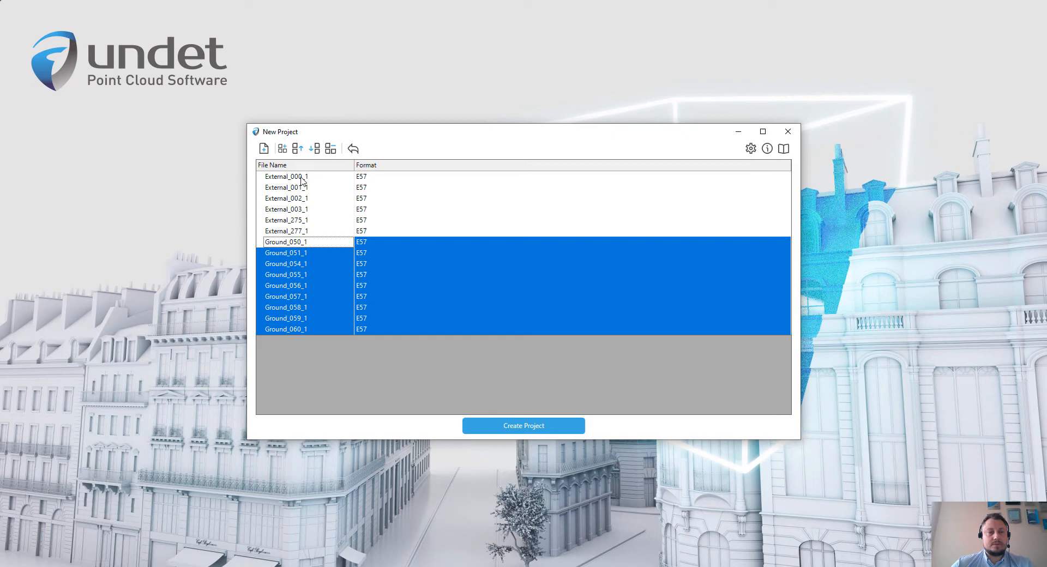
mouse_move(282, 149)
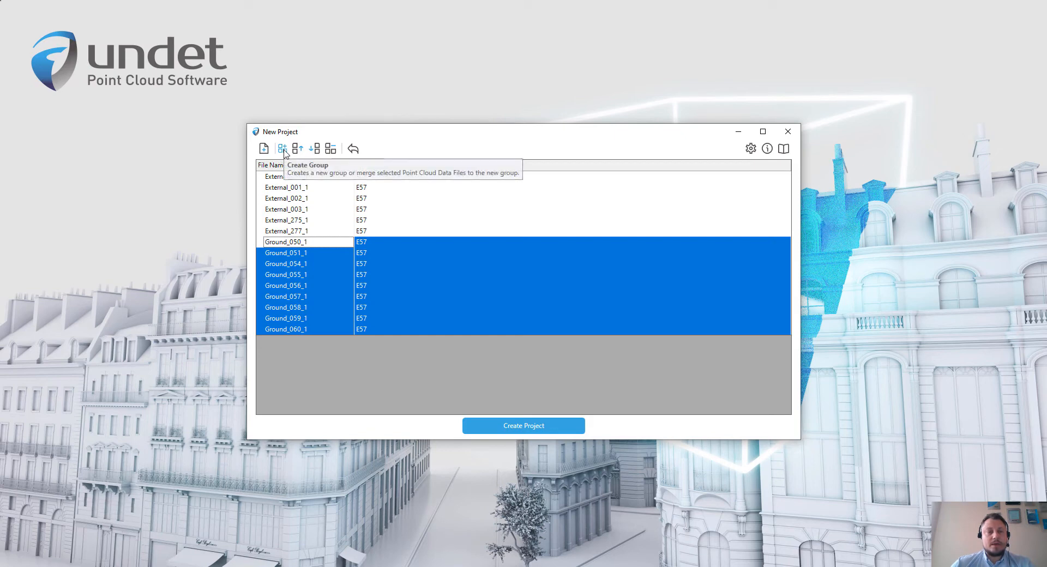
click(281, 148)
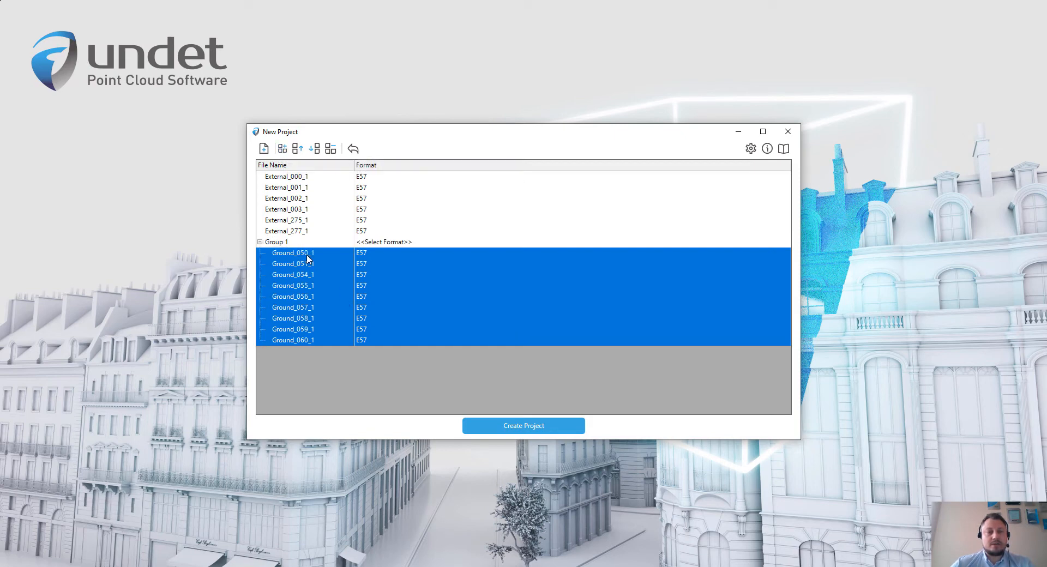
click(276, 241)
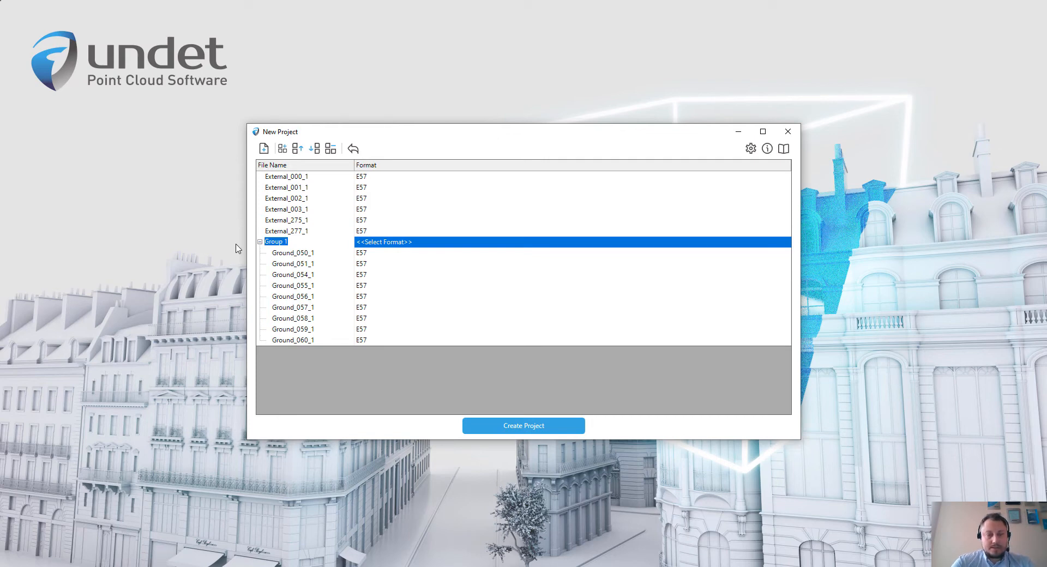
text(Inside scans)
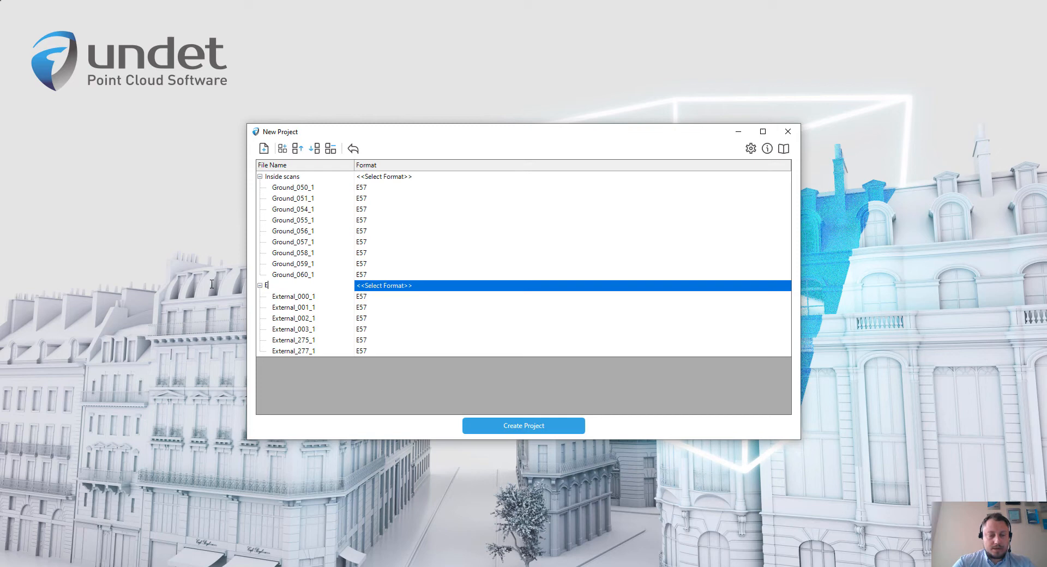
text(xternal scans)
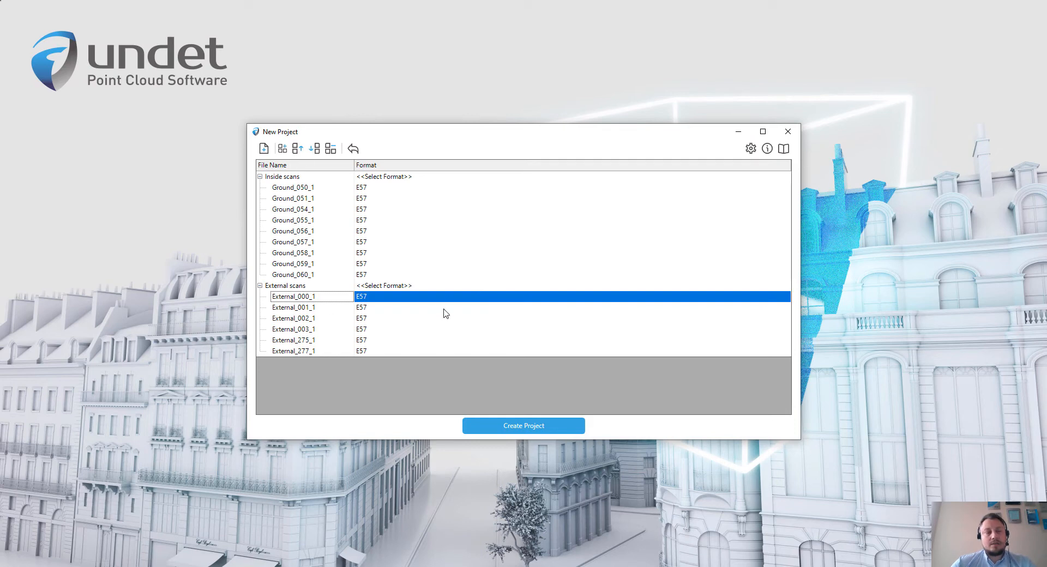
mouse_move(397, 394)
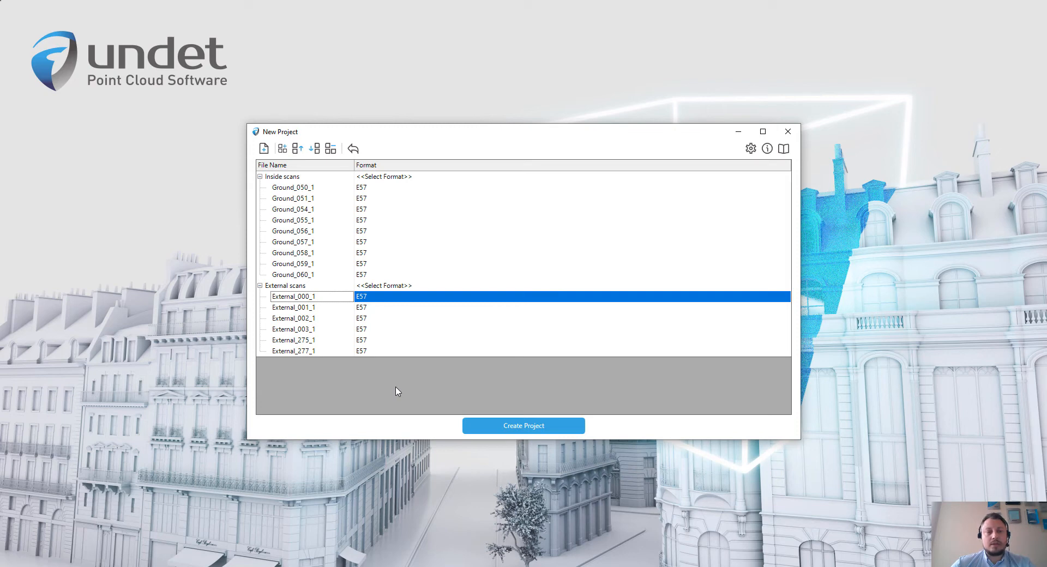
mouse_move(620, 377)
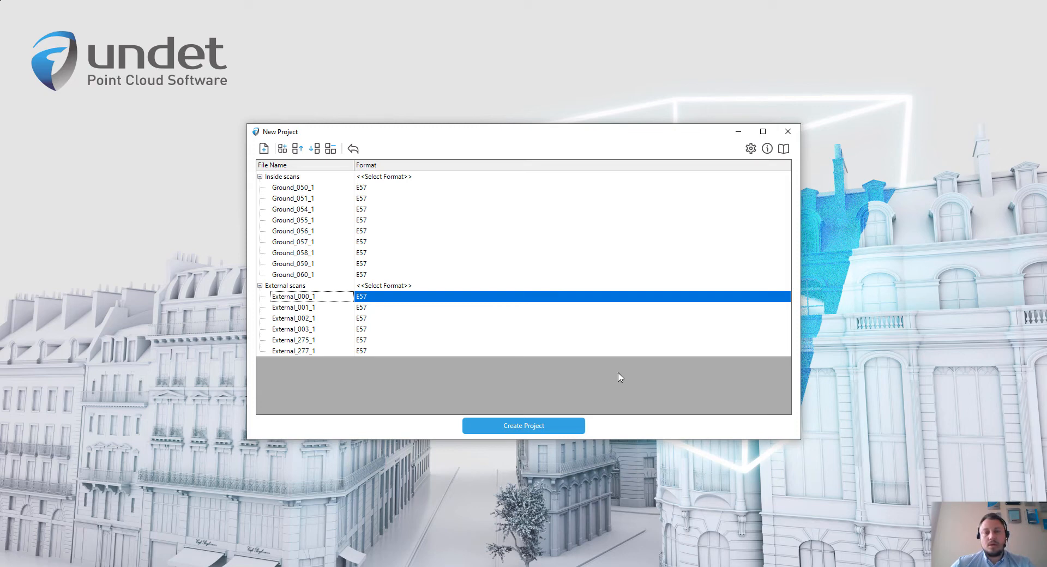
mouse_move(488, 215)
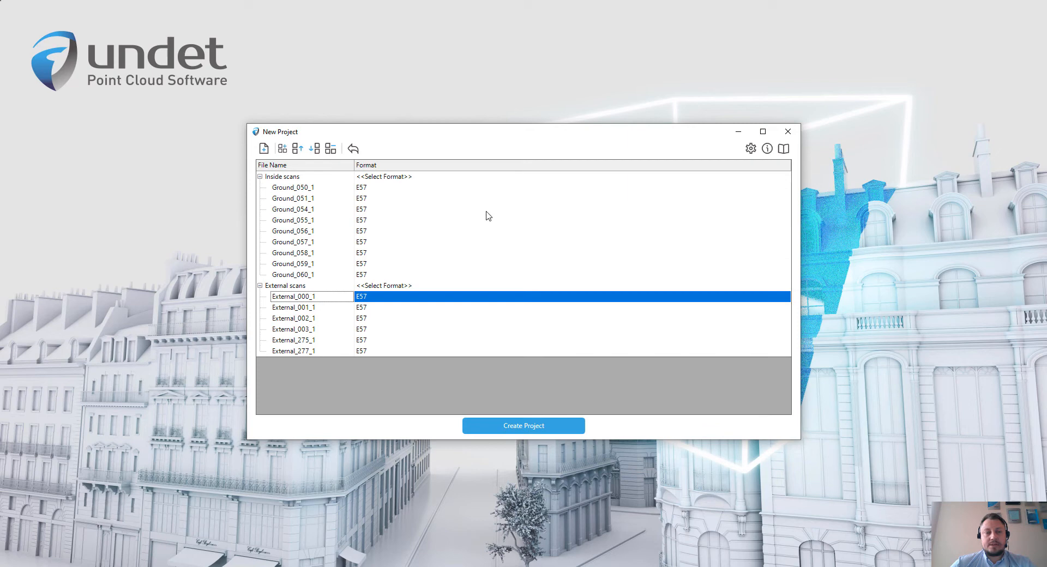
mouse_move(512, 216)
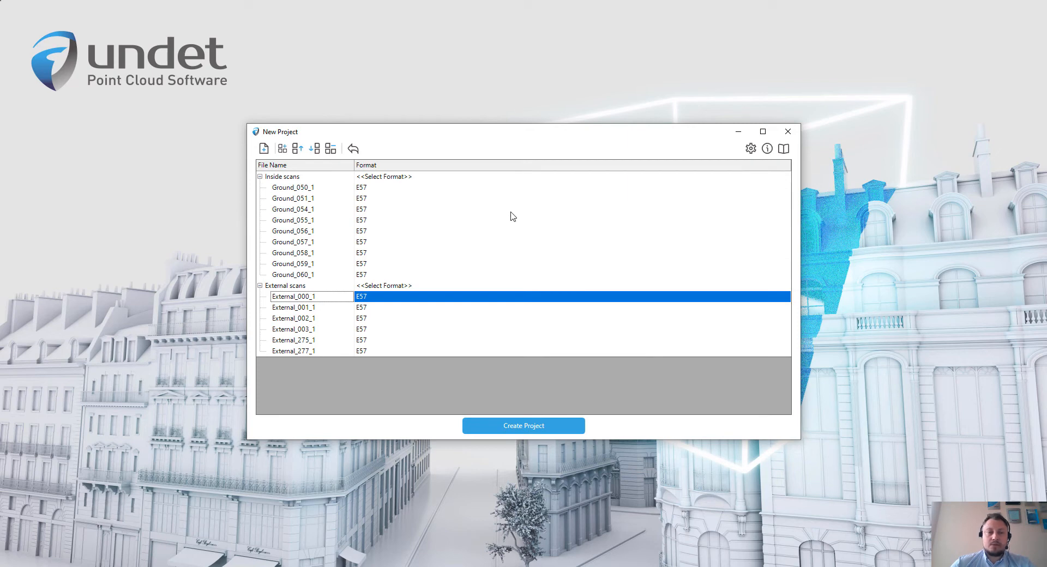
mouse_move(750, 148)
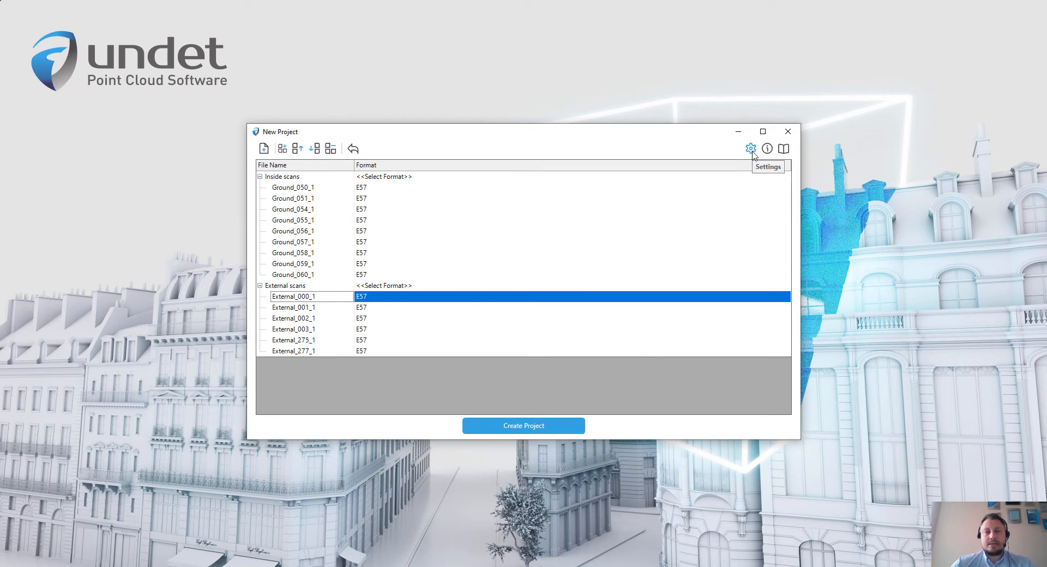
- Bring up the Settings dialog from the New Project toolbar
click(750, 149)
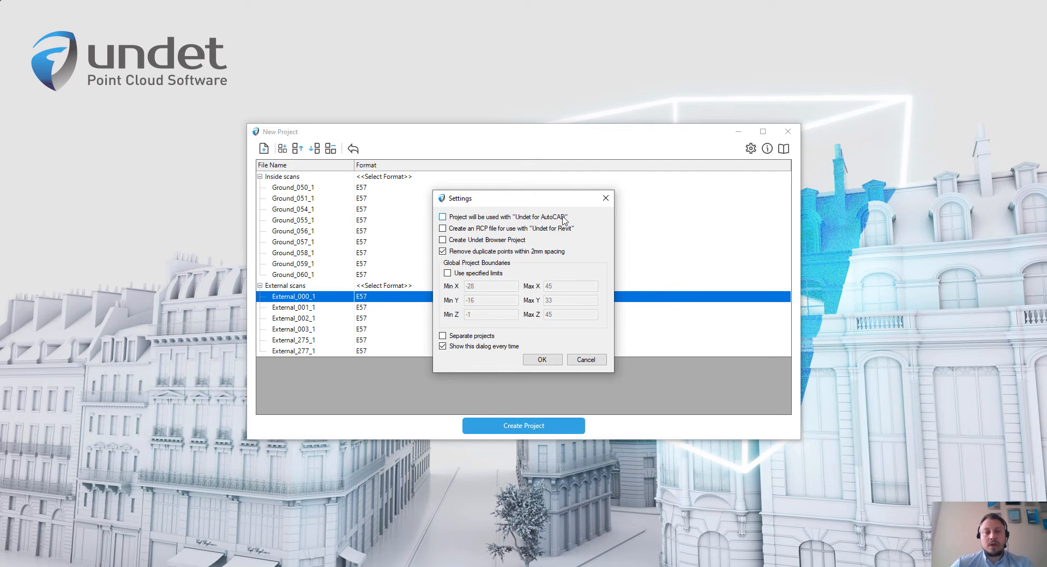
mouse_move(462, 224)
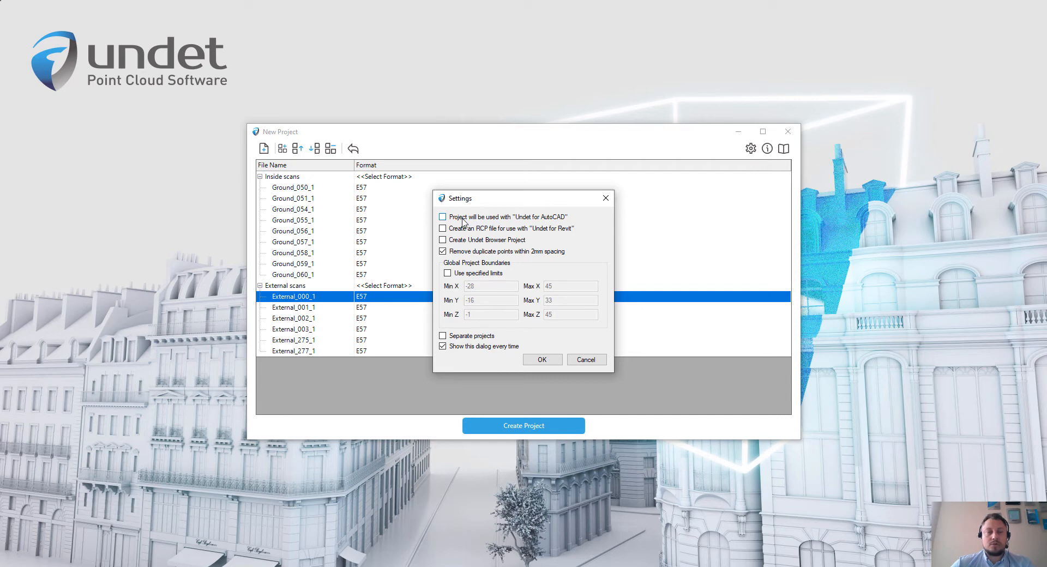
- Enable 'Project will be used with Undet for AutoCAD' and 'Create Undet Browser Project'
click(442, 216)
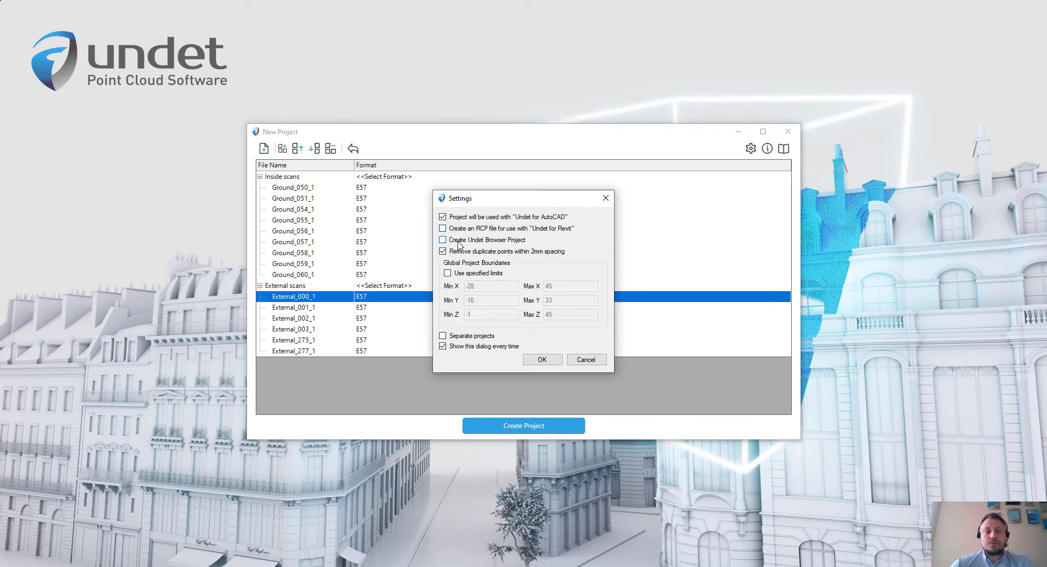
click(442, 240)
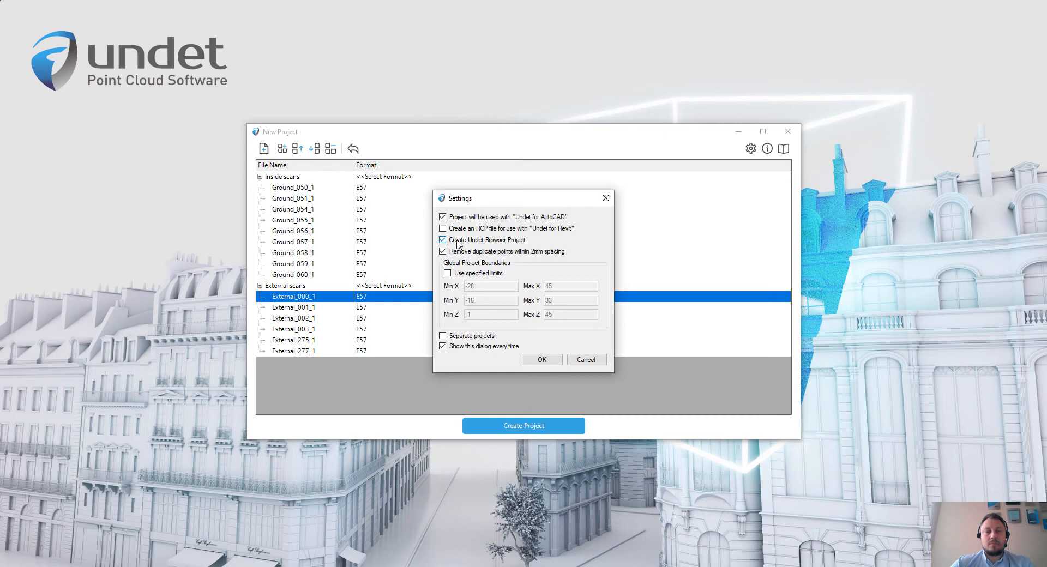
mouse_move(527, 246)
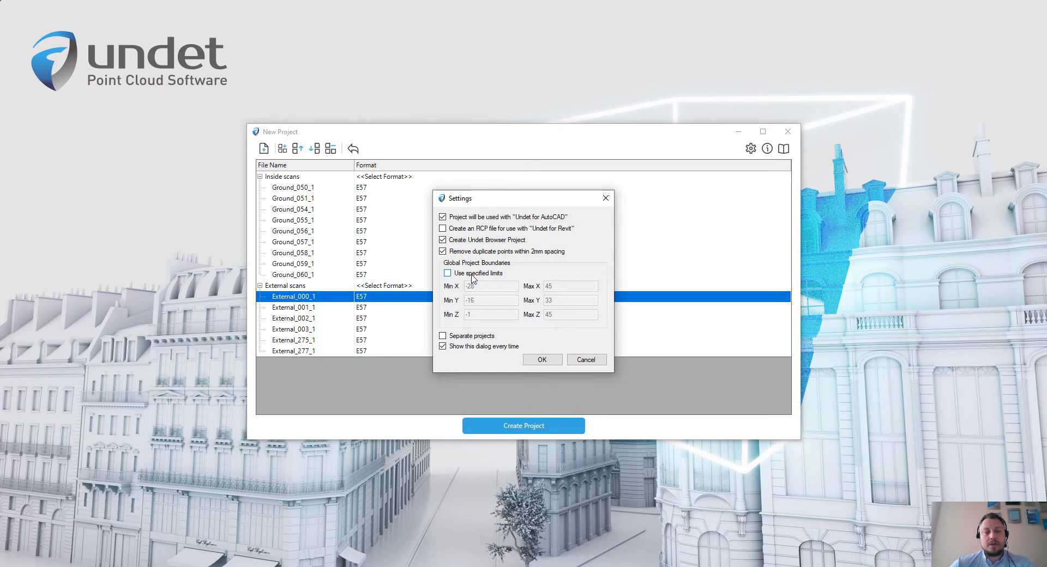
mouse_move(492, 290)
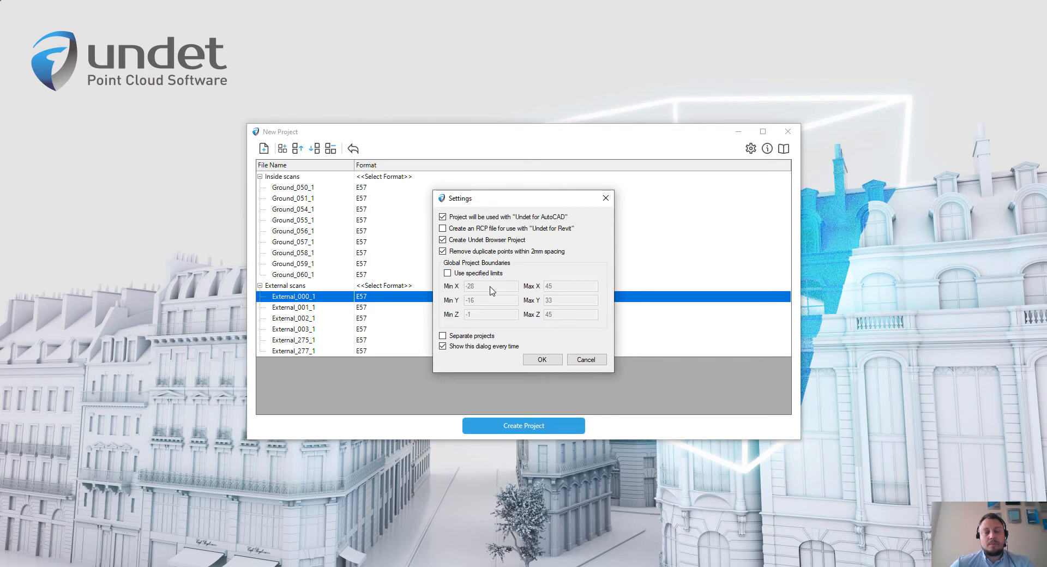
mouse_move(475, 289)
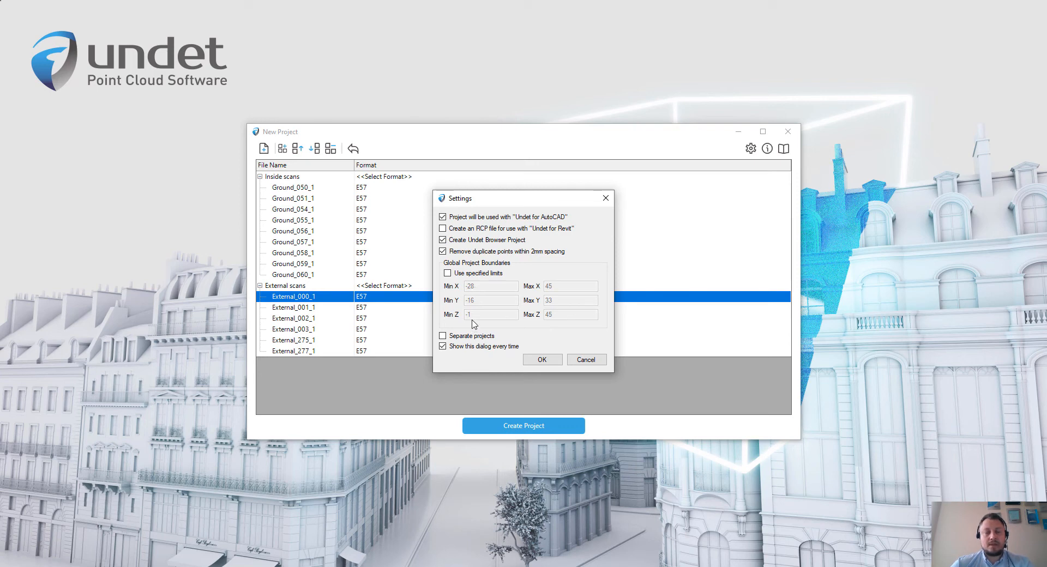
mouse_move(473, 328)
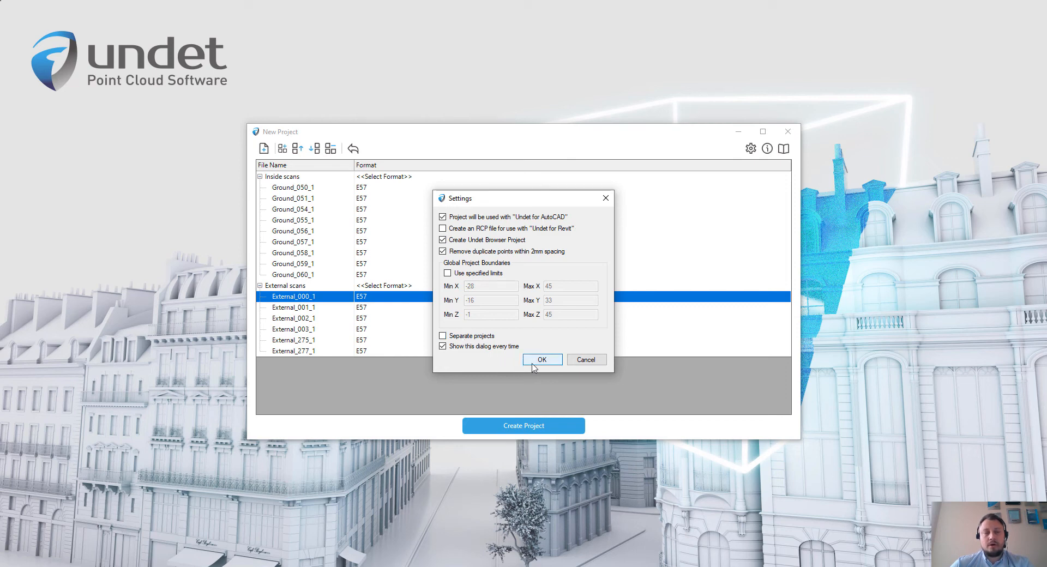
- Accept the settings and start Create Project, reaching the .ipcp save dialog in DEMO
click(542, 360)
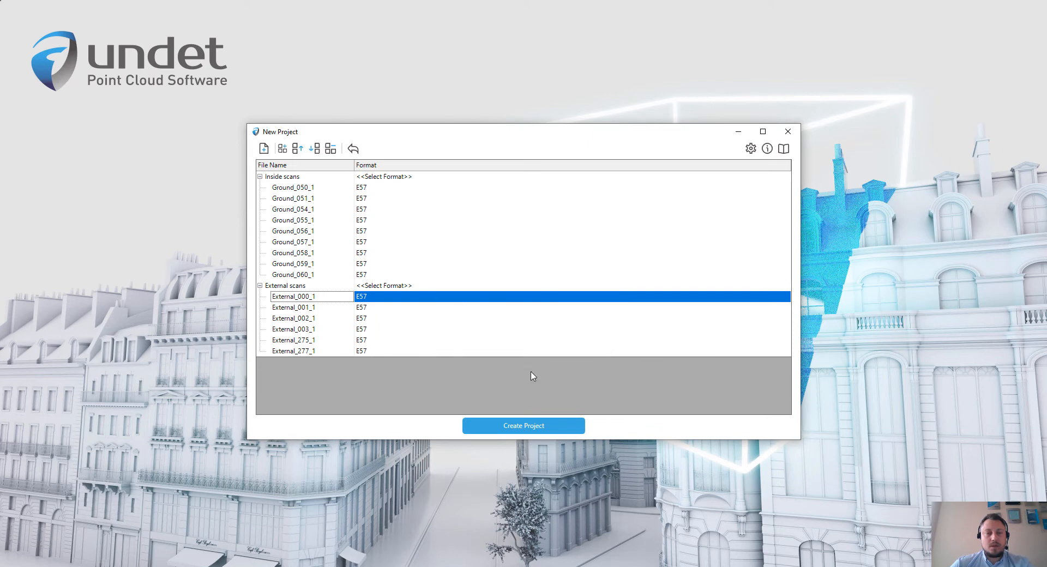
mouse_move(522, 399)
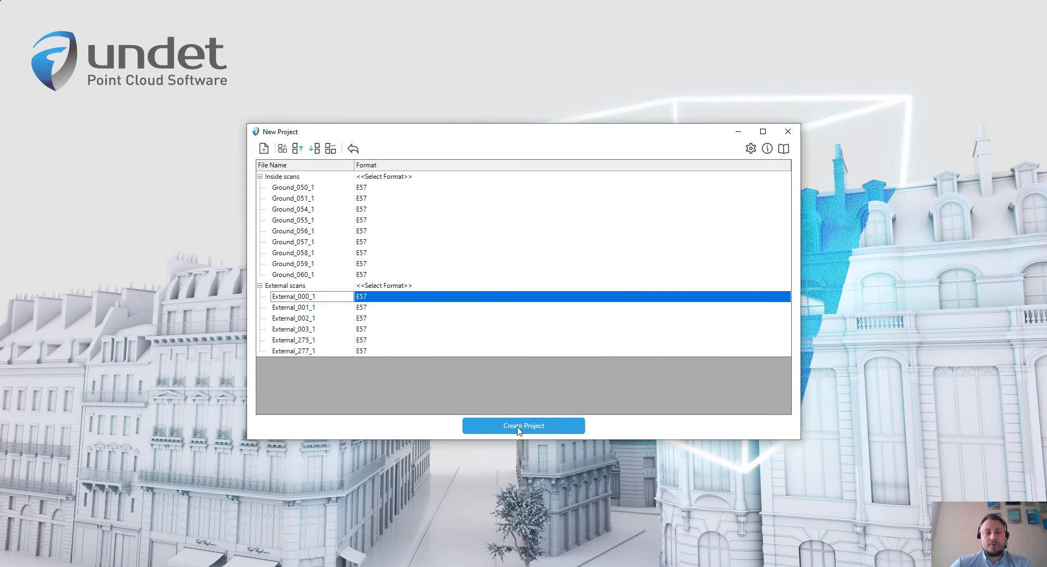
click(522, 425)
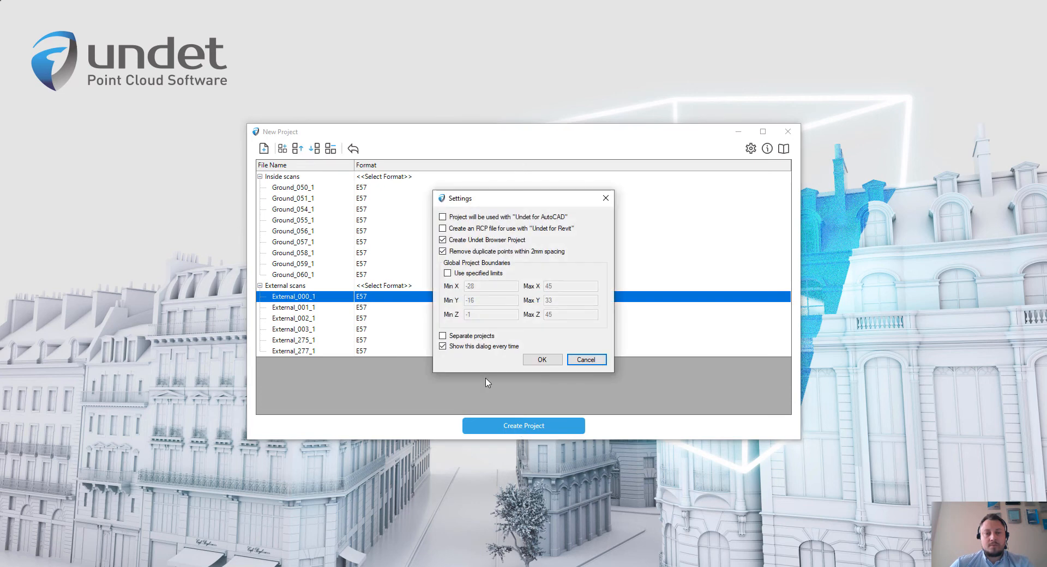
mouse_move(533, 375)
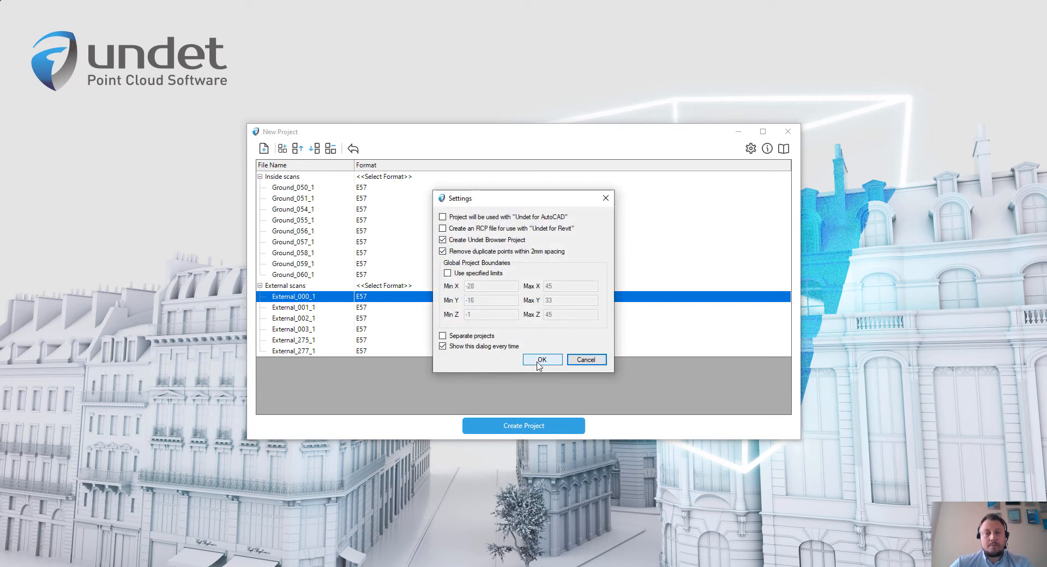
click(541, 359)
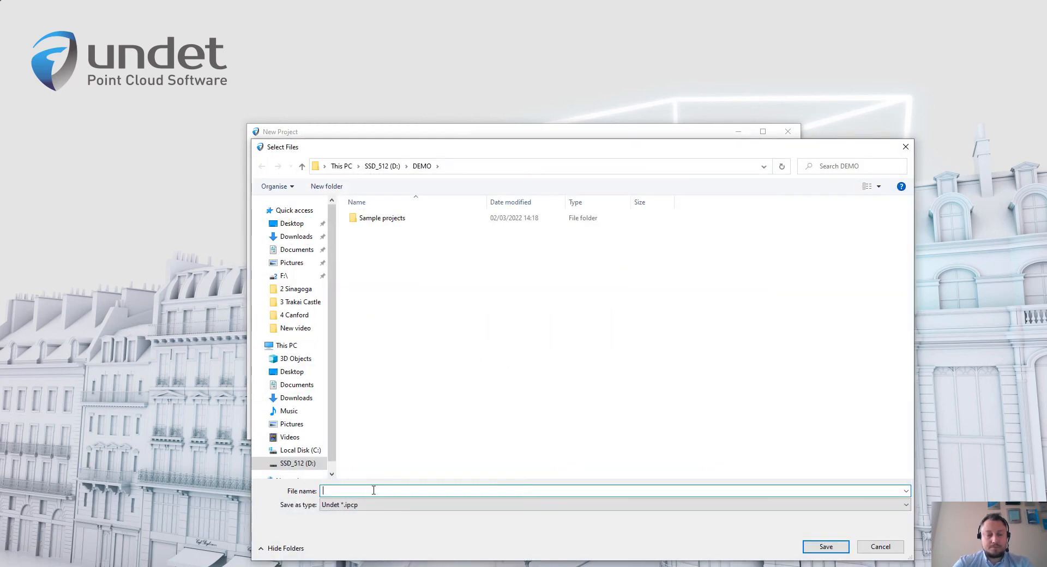
- Save the project as 'Project_name' in D:\DEMO so indexing runs to completion
text(Project)
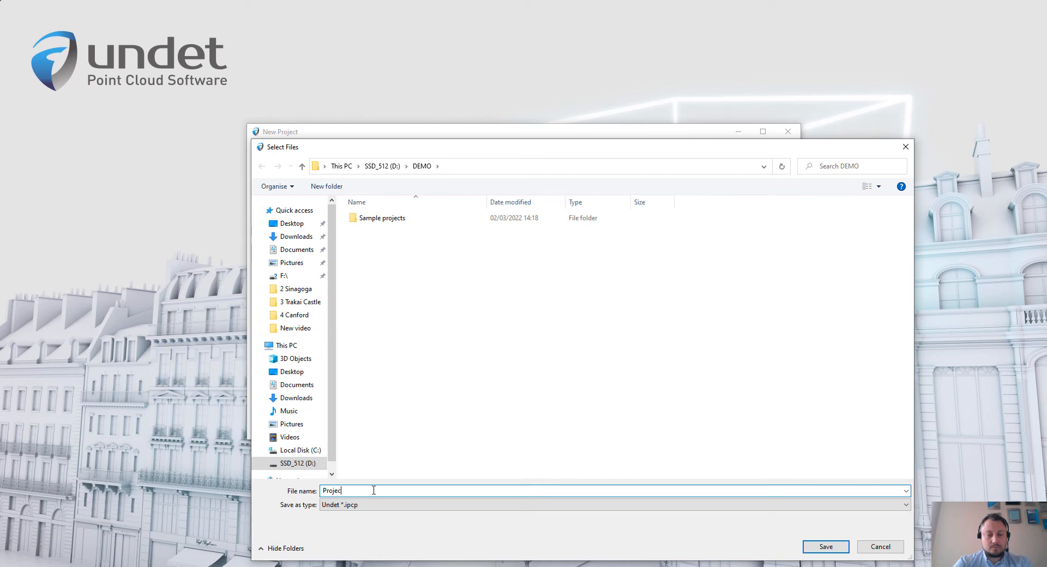
text(_name)
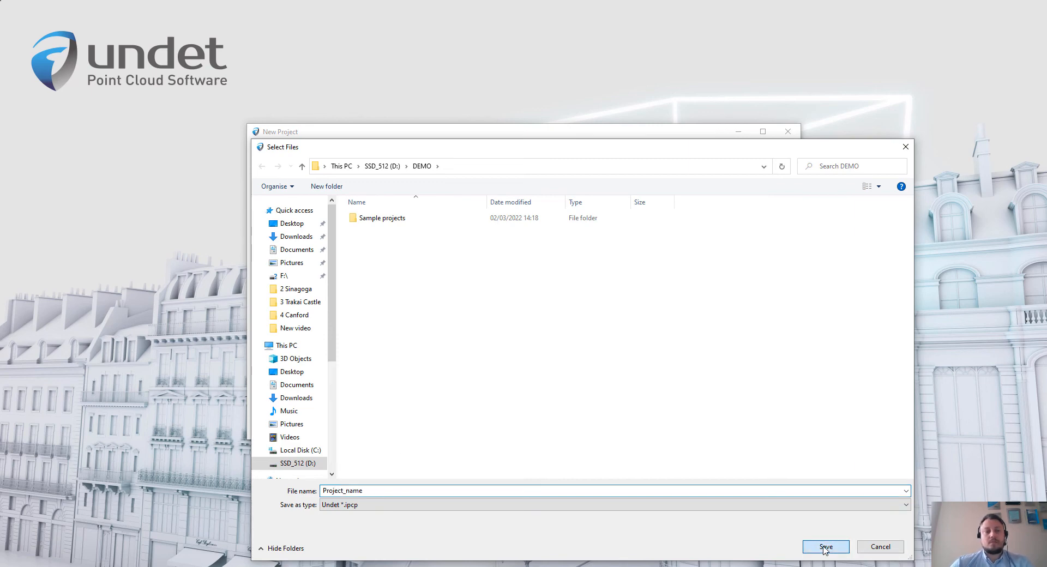
click(826, 547)
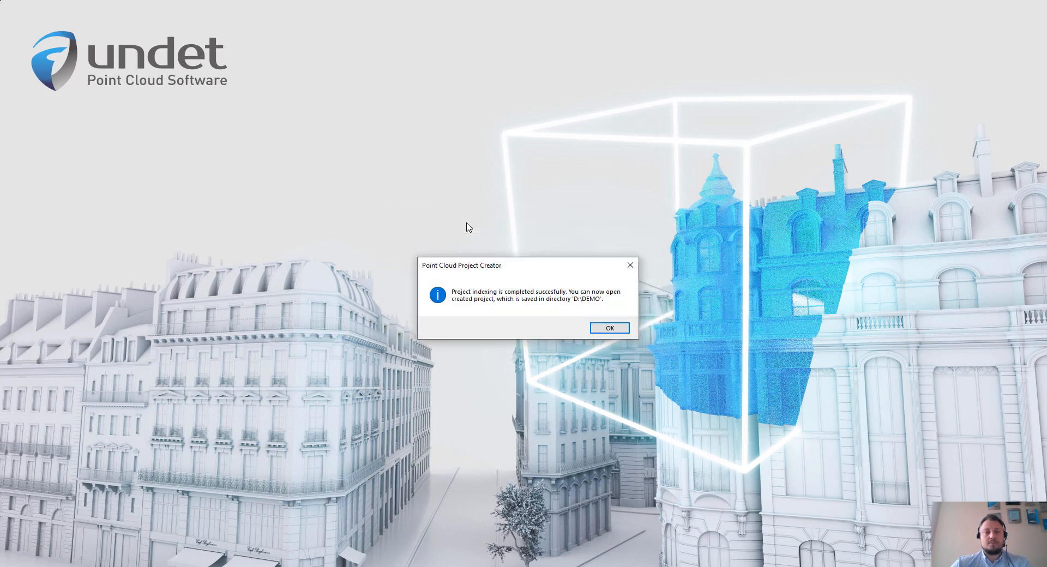
mouse_move(516, 271)
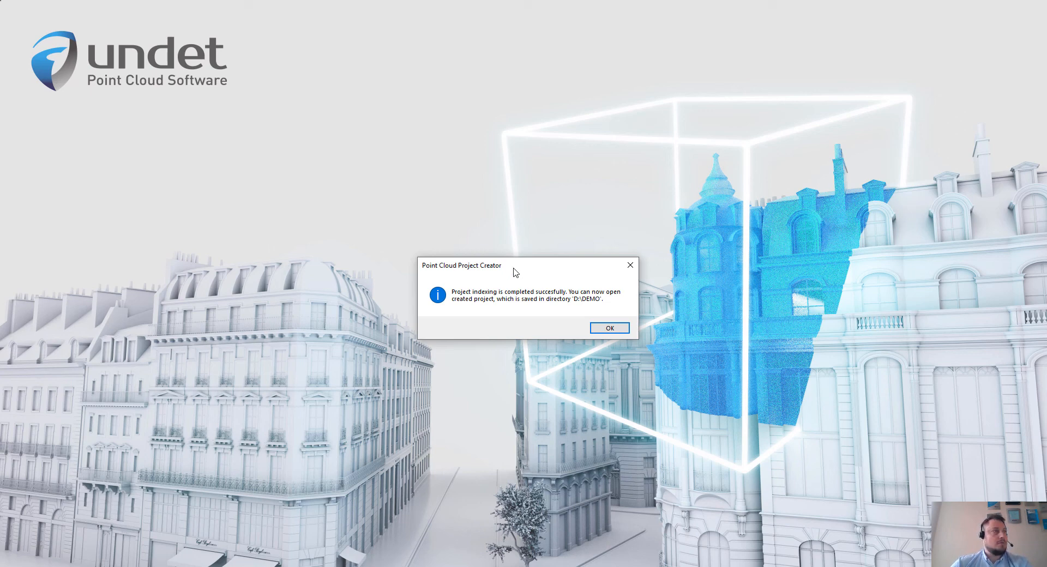
mouse_move(609, 329)
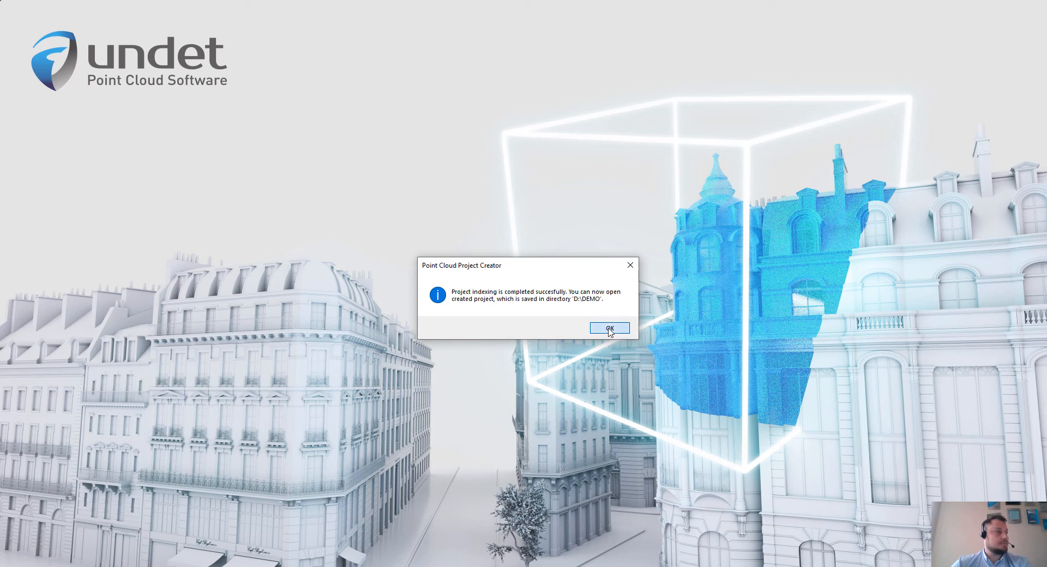
- Dismiss the Point Cloud Project Creator indexing-complete message
click(609, 328)
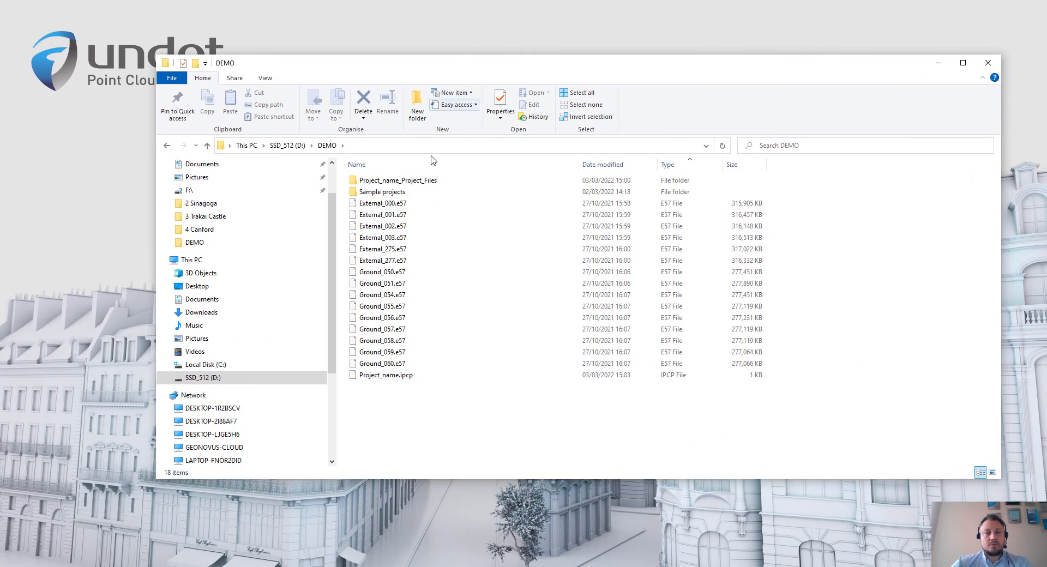
mouse_move(397, 180)
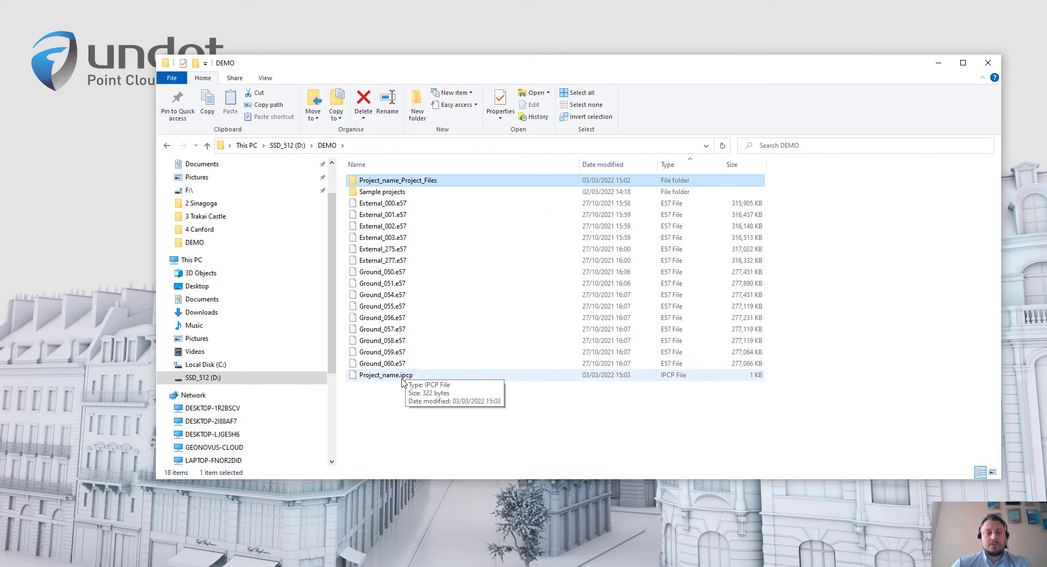
- Select Project_name.ipcp together with the Project_name_Project_Files folder in DEMO
click(385, 375)
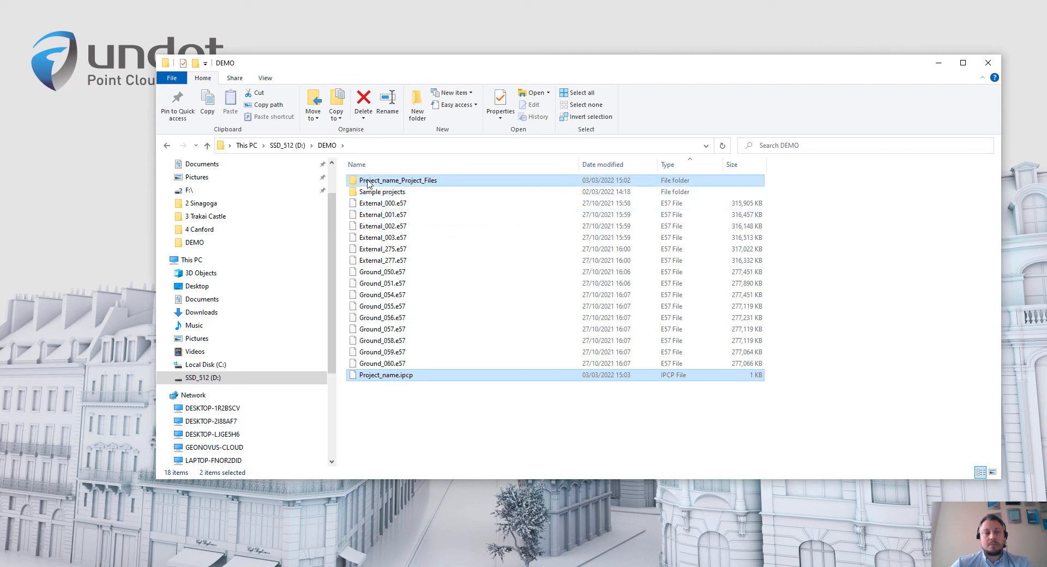
mouse_move(384, 180)
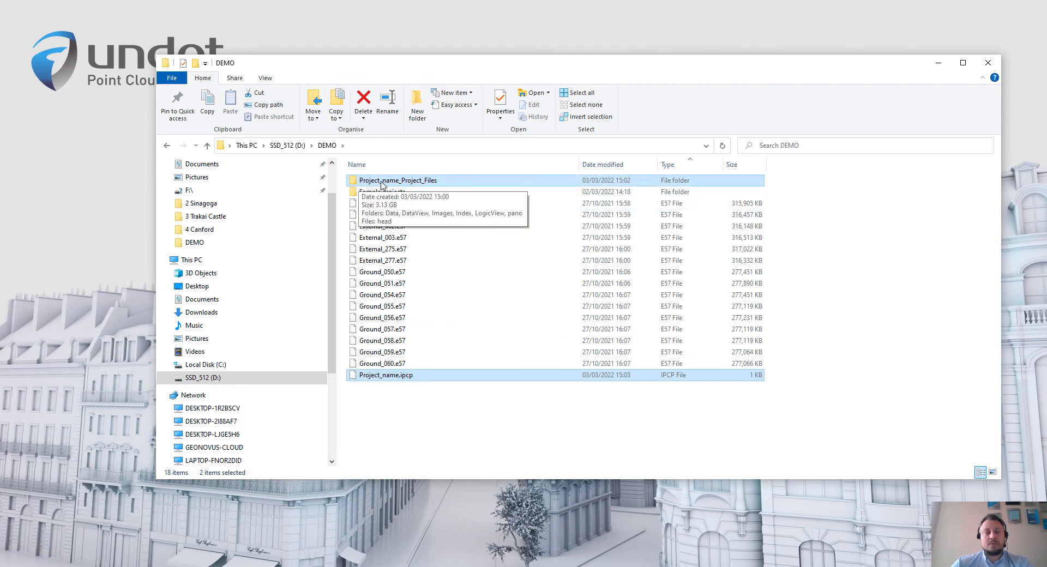
mouse_move(444, 182)
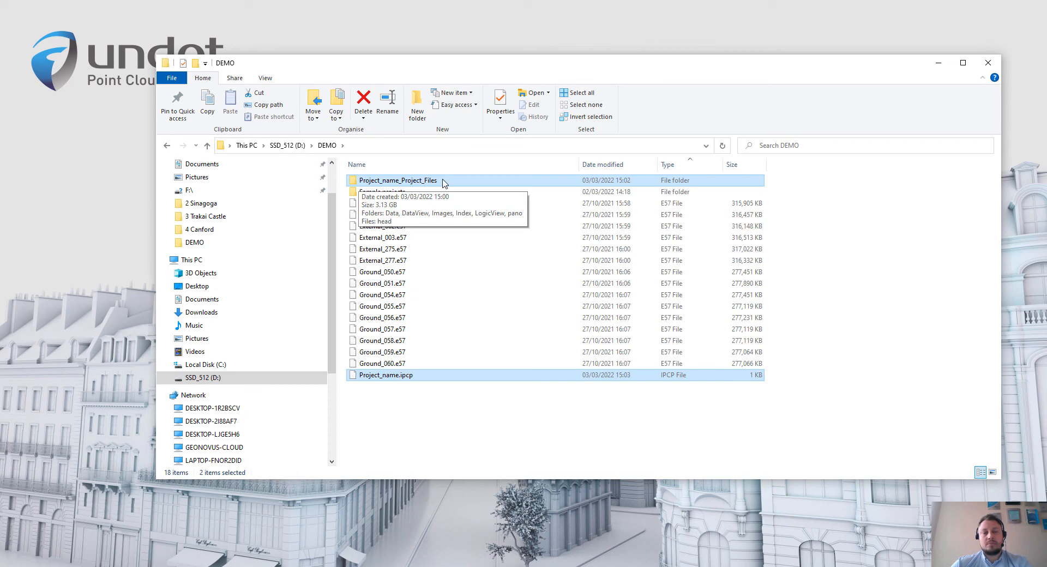
mouse_move(466, 336)
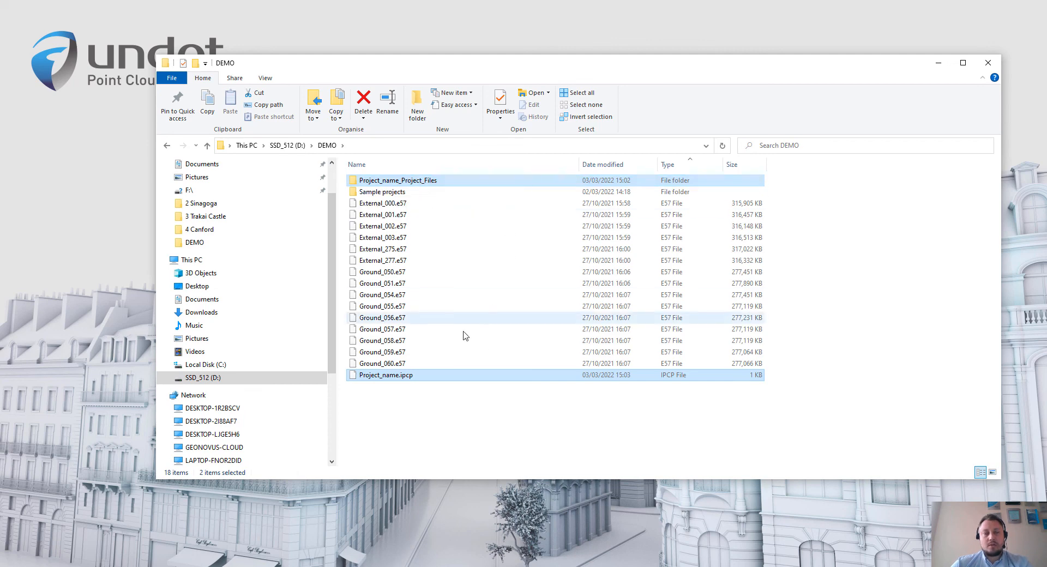
mouse_move(445, 375)
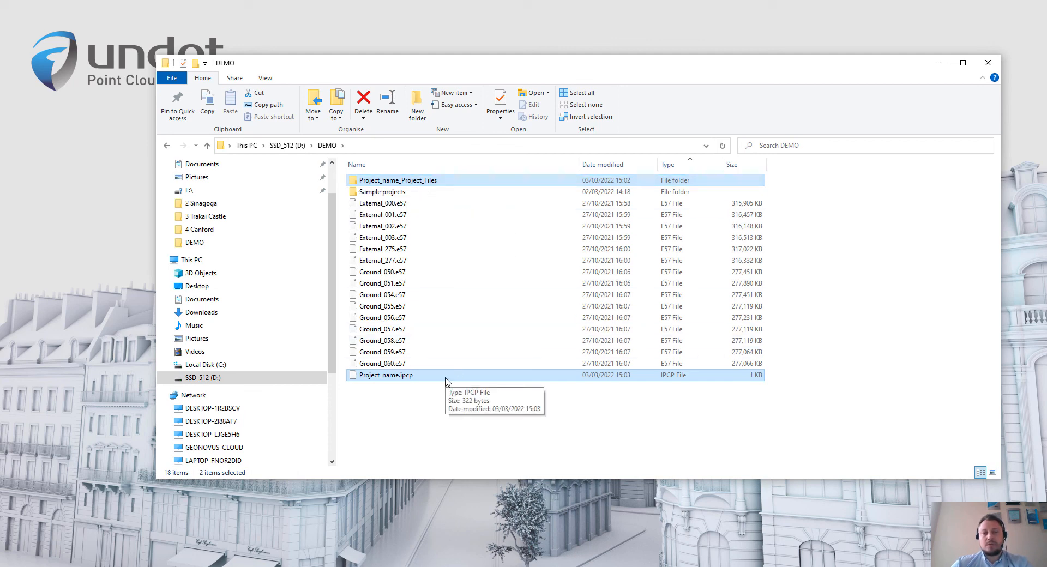
mouse_move(426, 395)
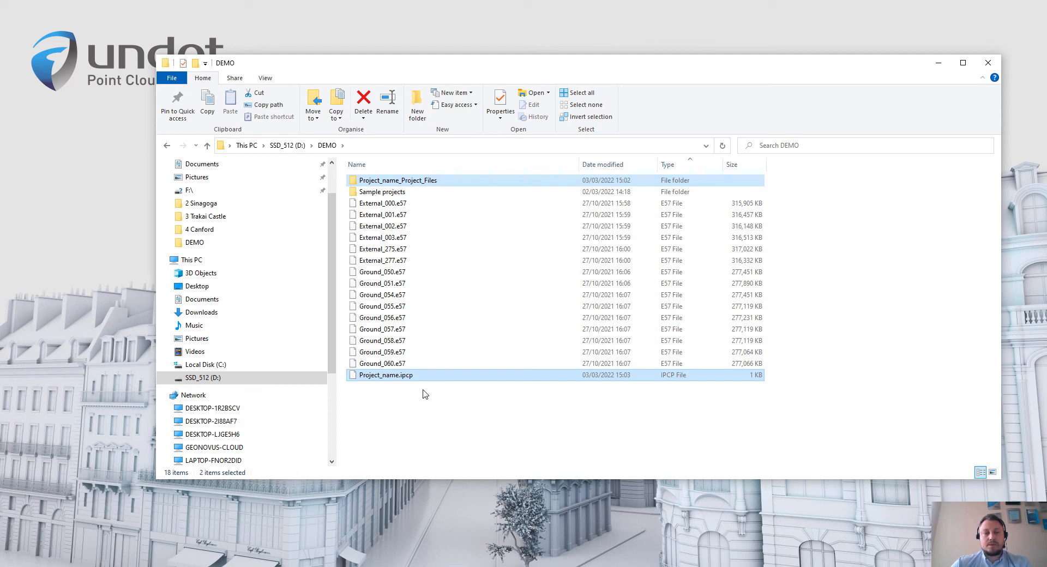
mouse_move(415, 383)
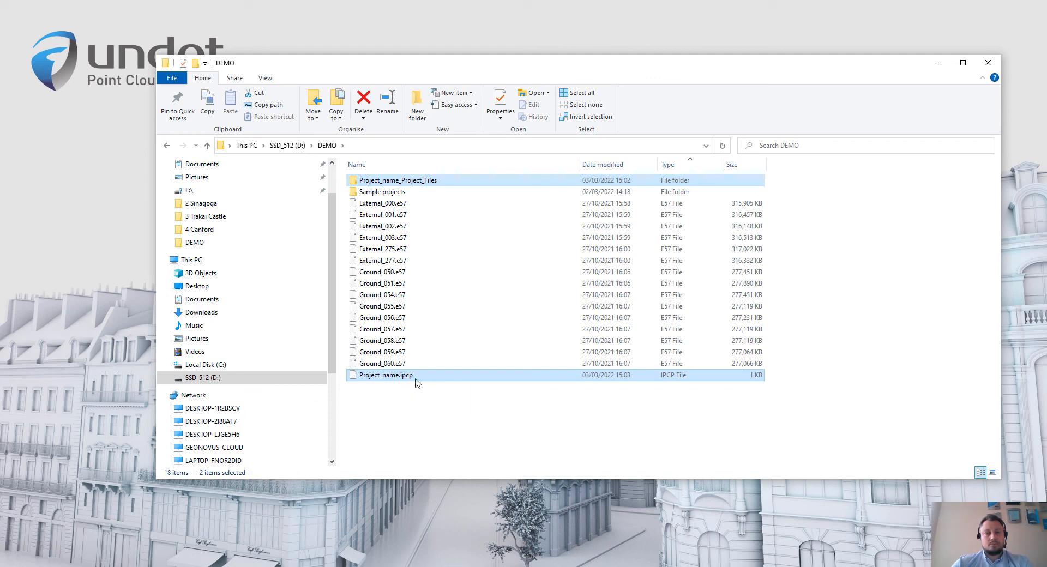